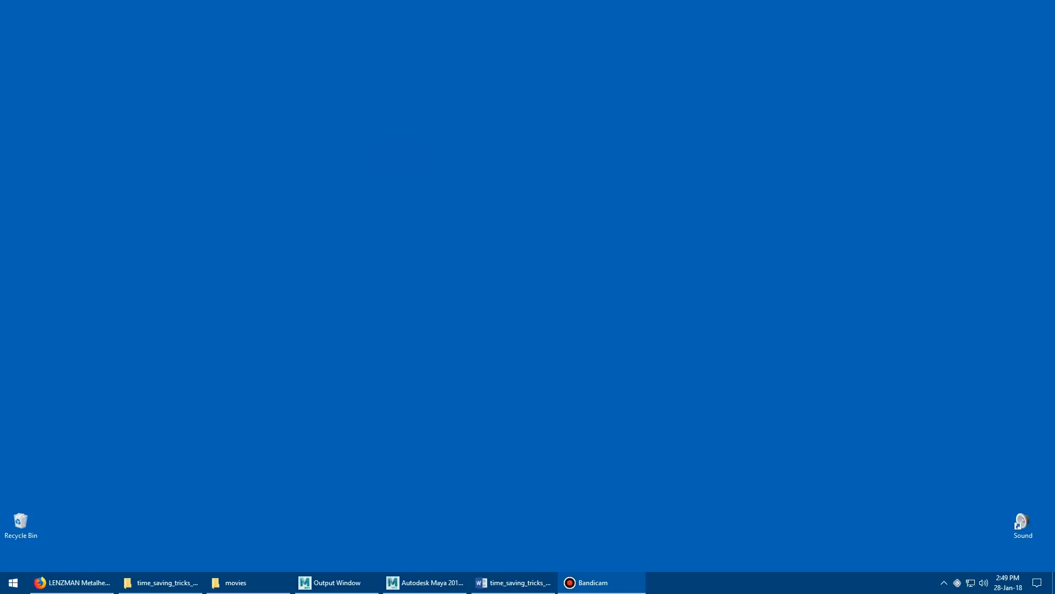
- Restore the Maya window showing the bent plane strip beside its UV layout
{"action": "left_click", "coordinate": [424, 582]}
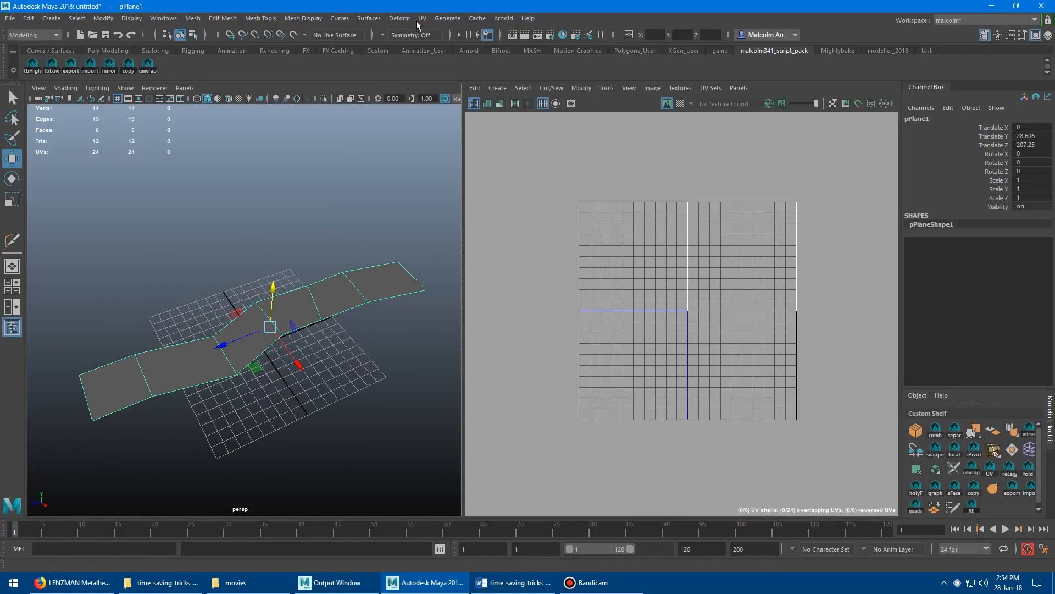
- Planar-project the strip's UVs from the Y axis with Keep image width/height ratio enabled
{"action": "left_click", "coordinate": [422, 19]}
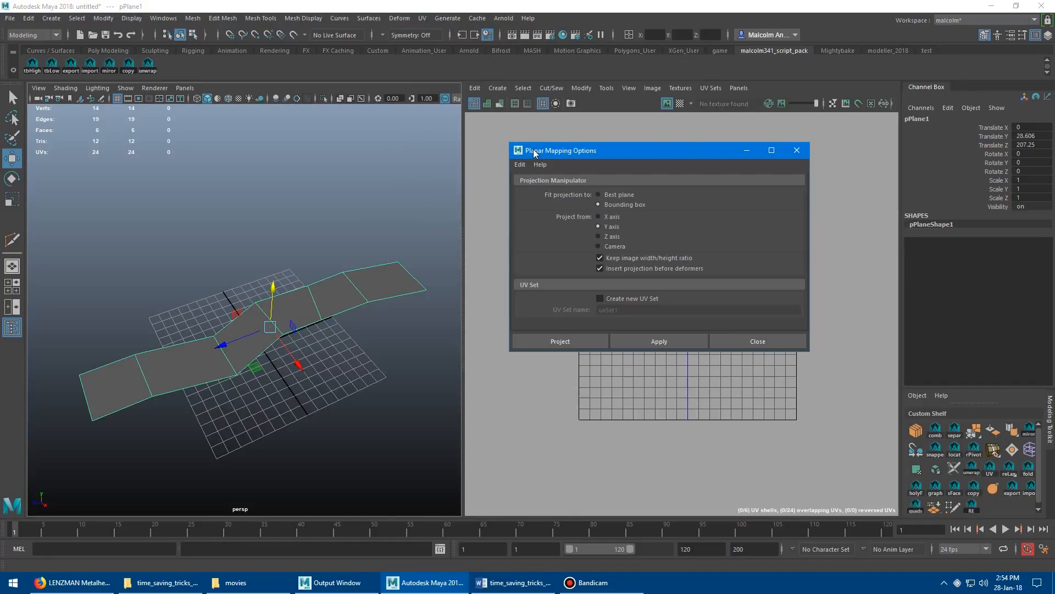
{"action": "left_click_drag", "start_coordinate": [561, 150], "coordinate": [518, 133]}
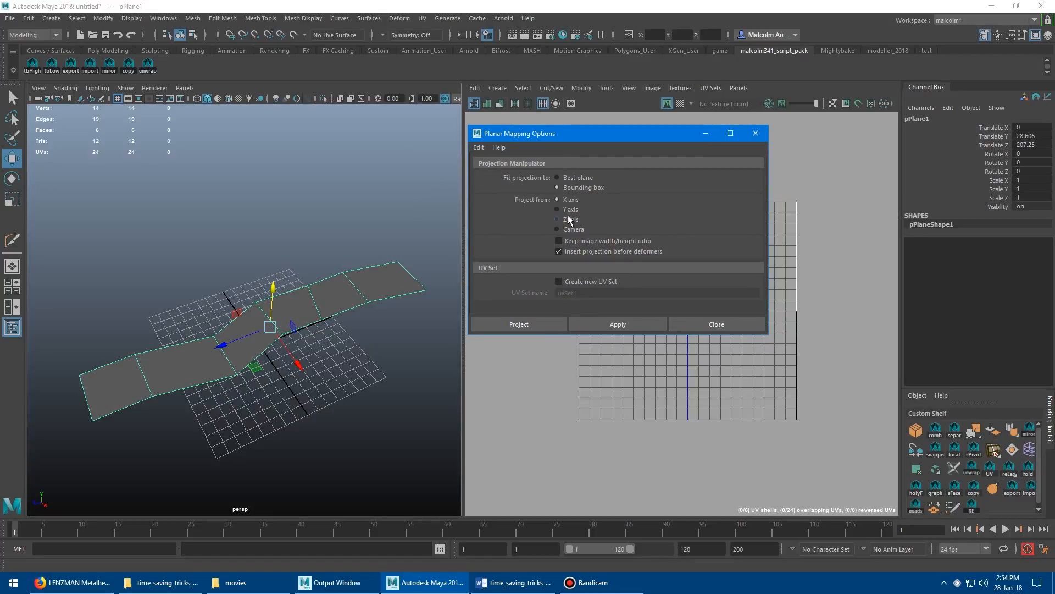
{"action": "left_click", "coordinate": [558, 208]}
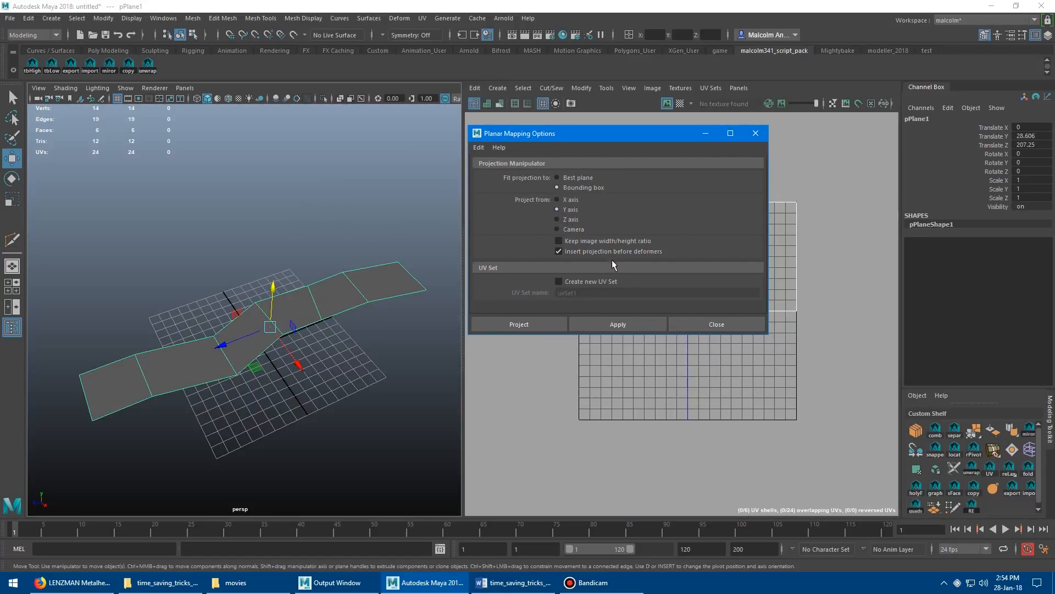
{"action": "left_click", "coordinate": [559, 240]}
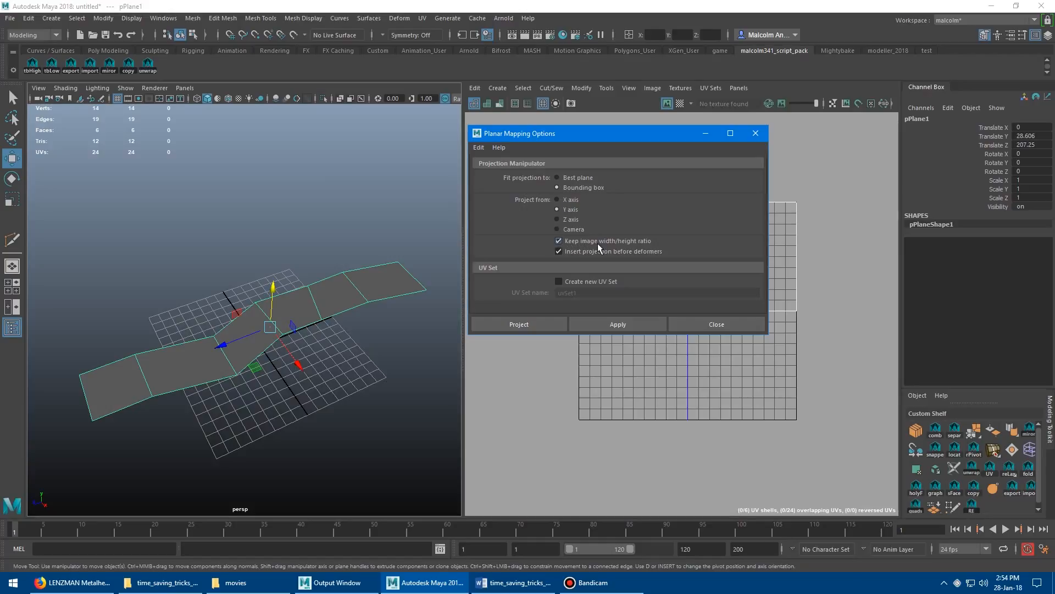
{"action": "left_click_drag", "start_coordinate": [617, 133], "coordinate": [357, 130]}
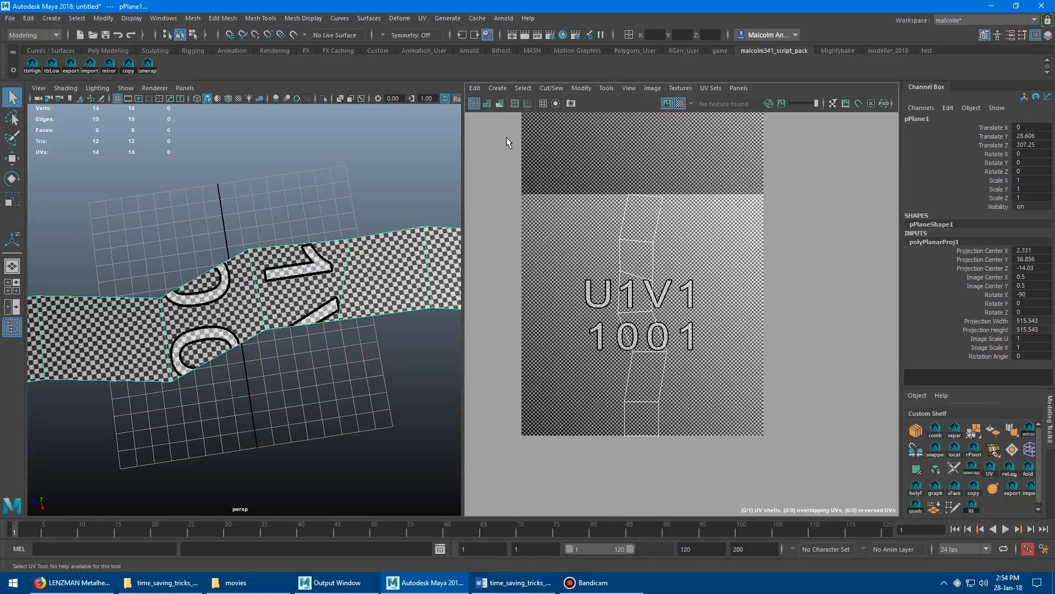
{"action": "mouse_move", "coordinate": [487, 103]}
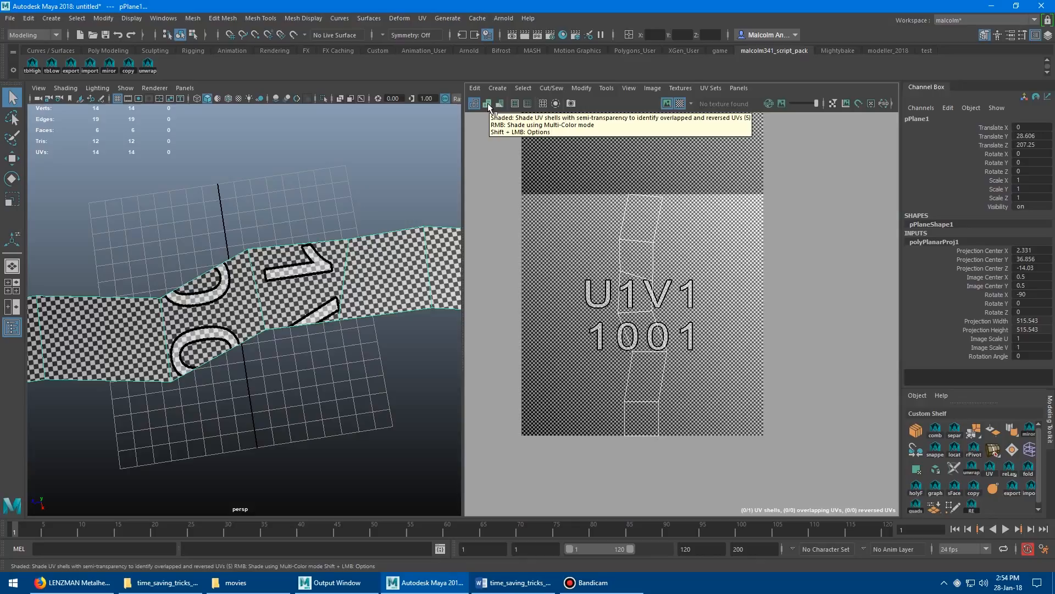
- Turn on shaded UV shells so overlapping and reversed UVs show semi-transparently
{"action": "left_click", "coordinate": [487, 104]}
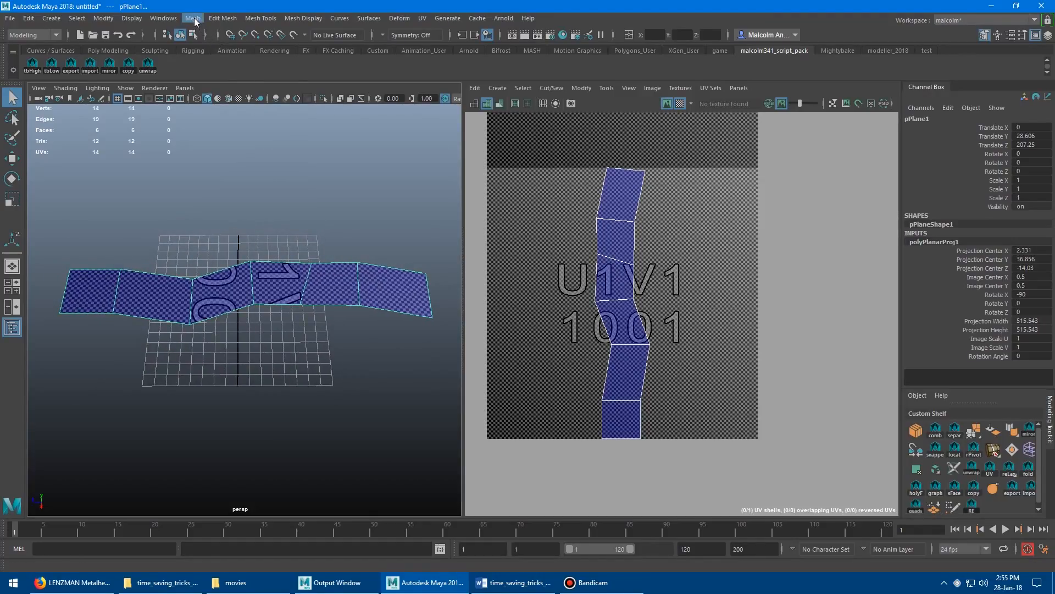
- Start Mesh Tools > Multi-Cut to slice a lengthwise edge through the strip's faces
{"action": "left_click", "coordinate": [262, 19]}
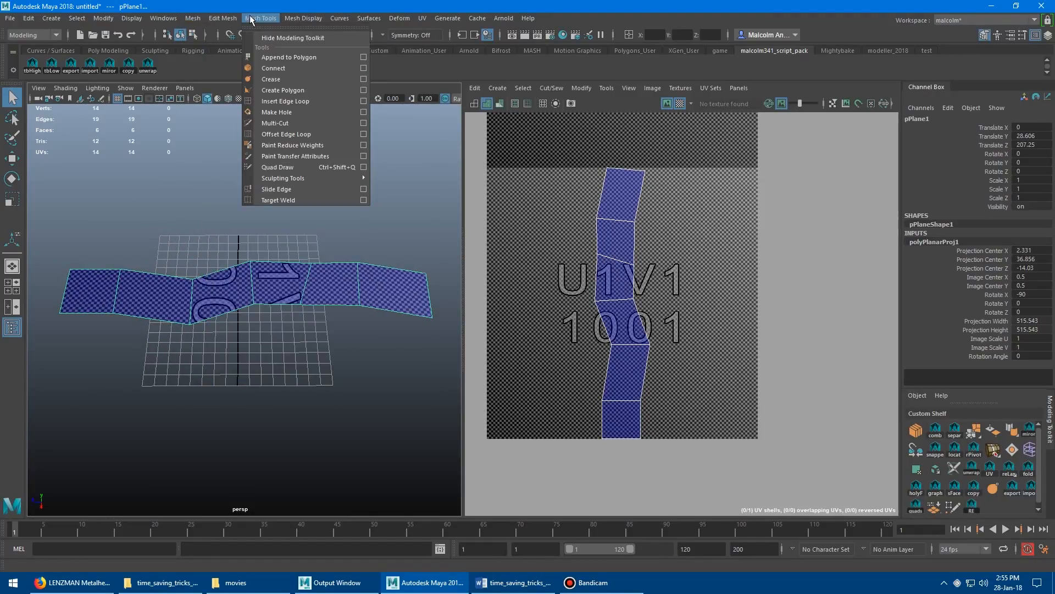
{"action": "mouse_move", "coordinate": [283, 123]}
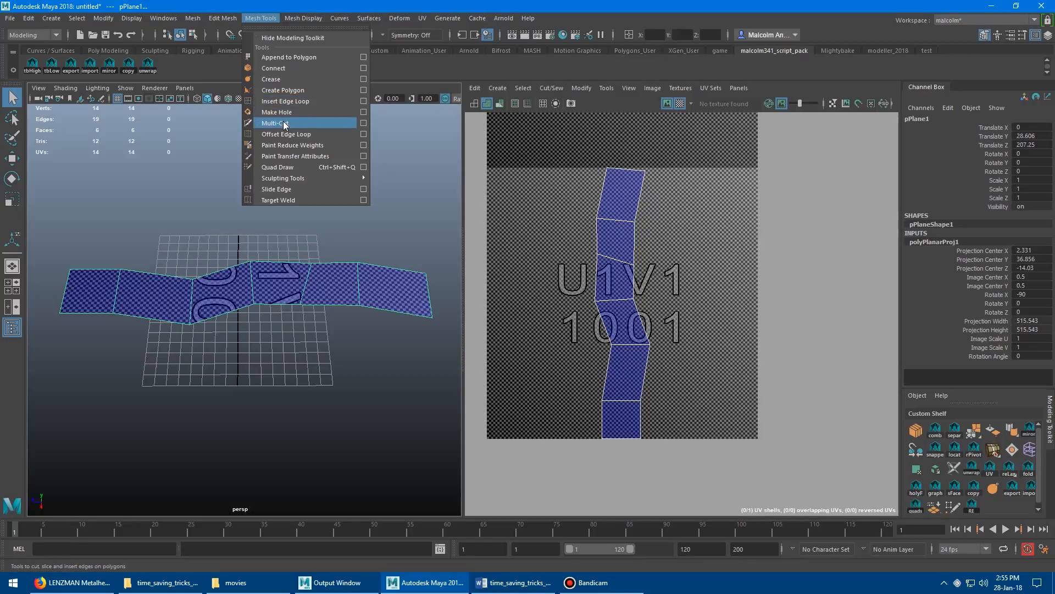
{"action": "left_click", "coordinate": [275, 123]}
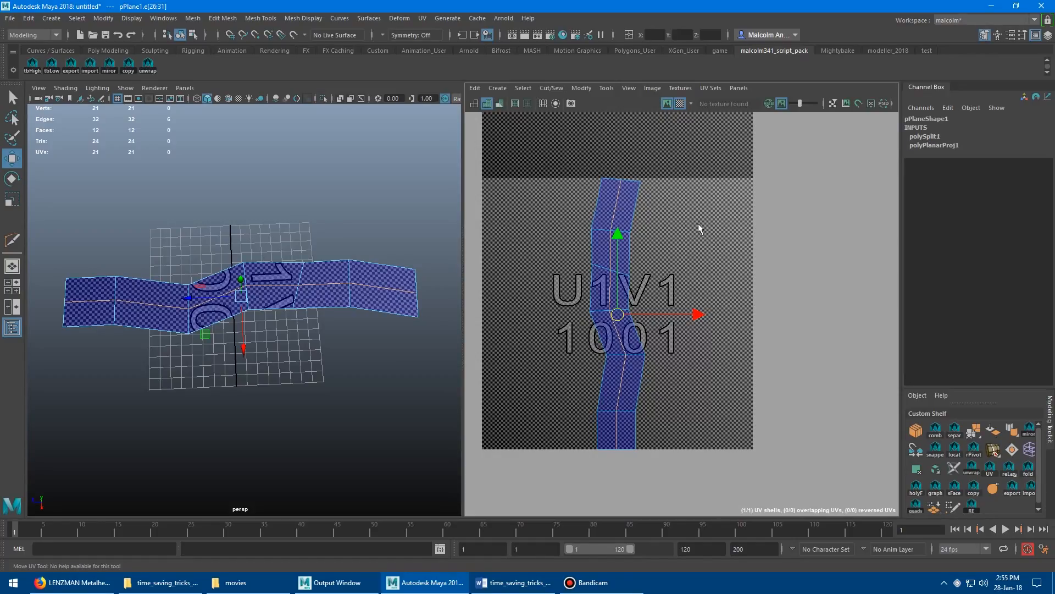
- Straighten the bent UV shell into a vertical column via the UV marking menu
{"action": "right_click", "coordinate": [685, 227]}
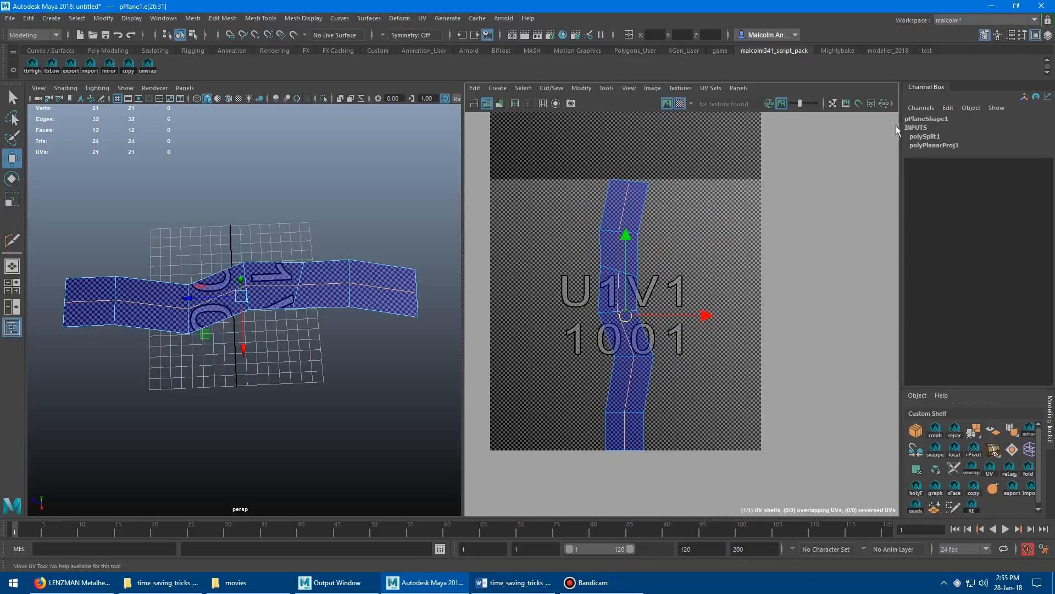
{"action": "mouse_move", "coordinate": [820, 481]}
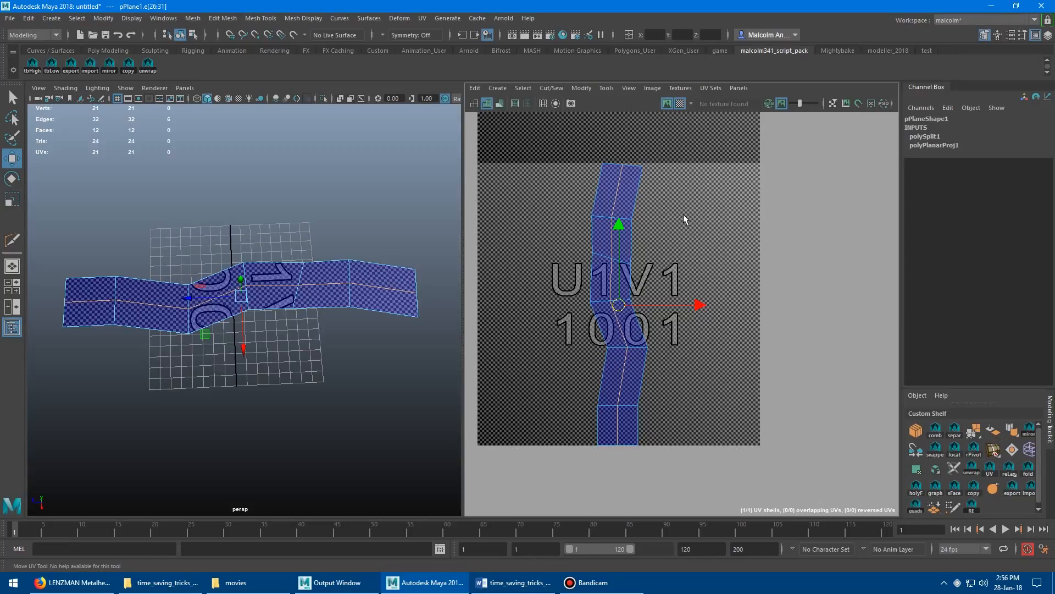
{"action": "right_click", "coordinate": [685, 219]}
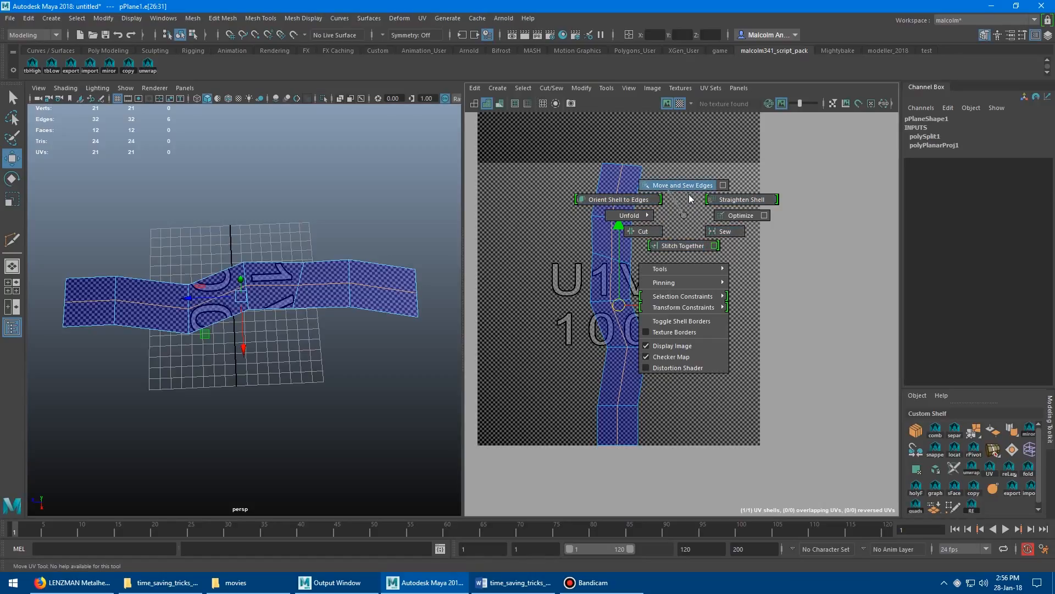
{"action": "mouse_move", "coordinate": [685, 220]}
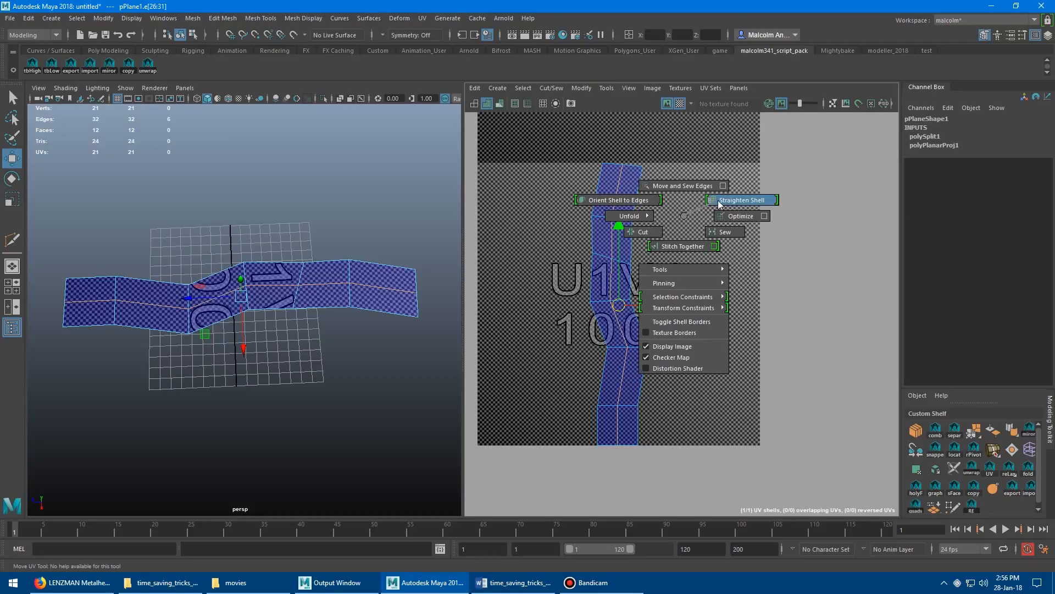
{"action": "left_click", "coordinate": [740, 201]}
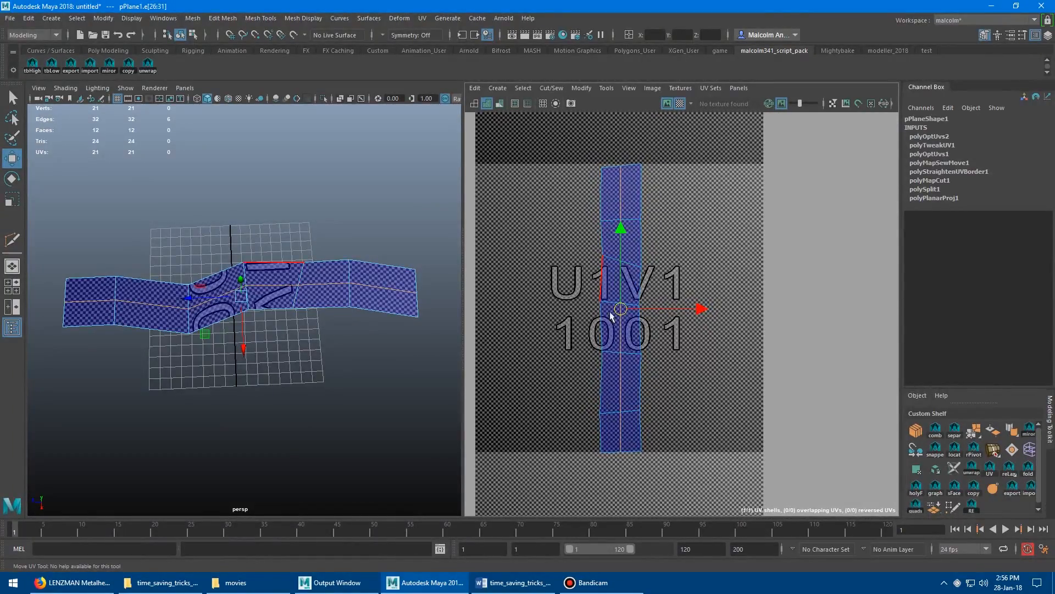
- Straighten the strip's individual UV points with Straighten UVs, applying and closing its options
{"action": "right_click", "coordinate": [619, 308]}
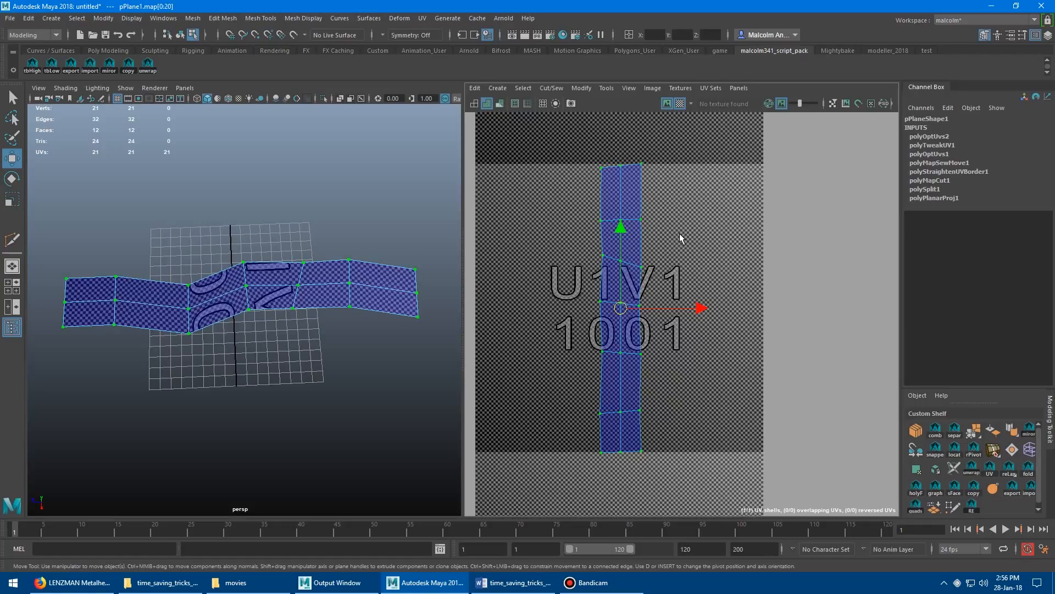
{"action": "right_click", "coordinate": [679, 239]}
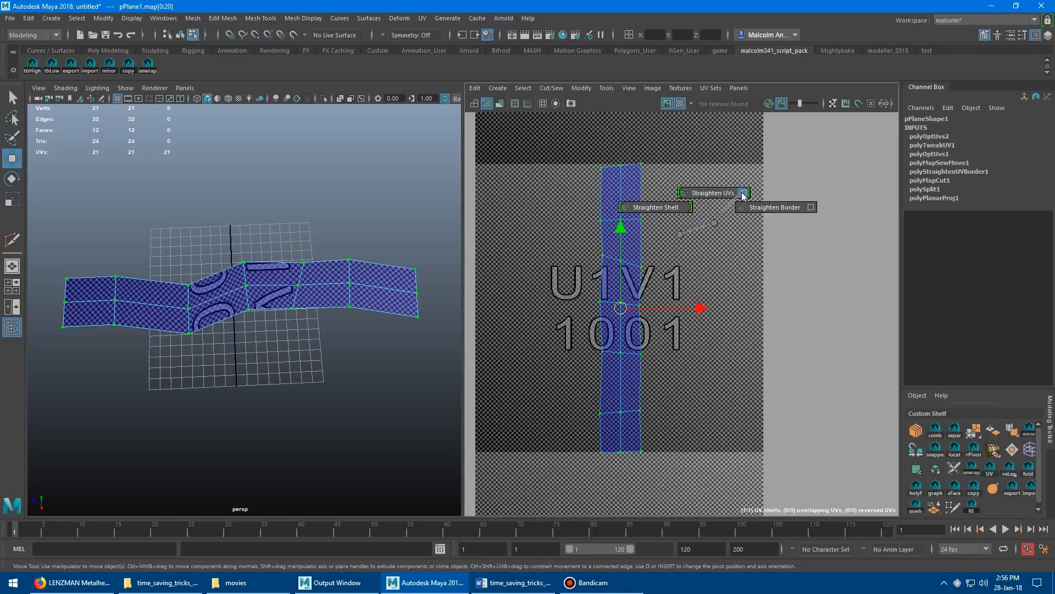
{"action": "left_click", "coordinate": [743, 194]}
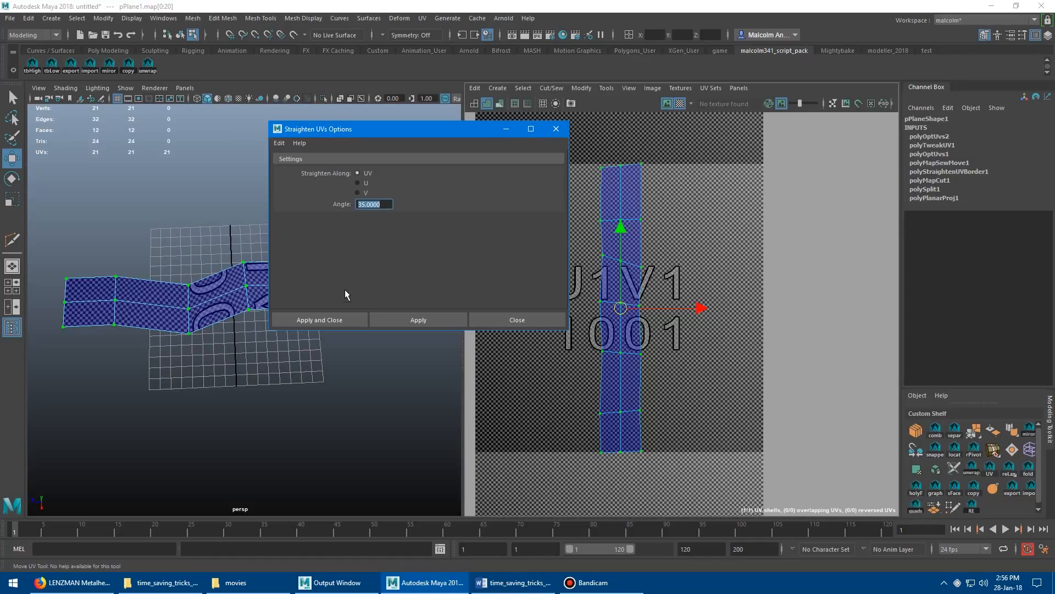
{"action": "left_click", "coordinate": [319, 318]}
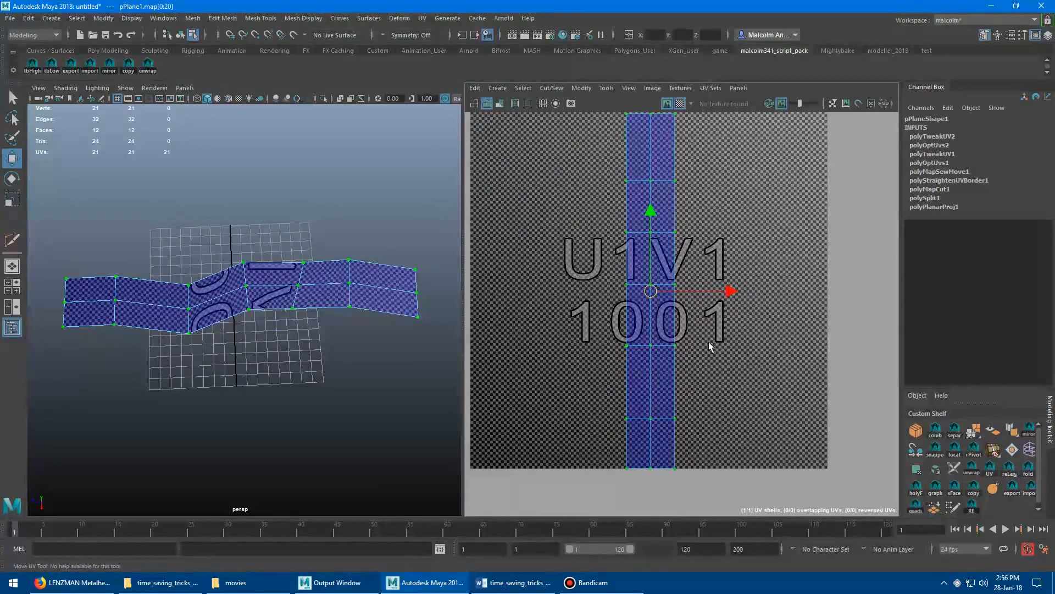
{"action": "right_click", "coordinate": [355, 276]}
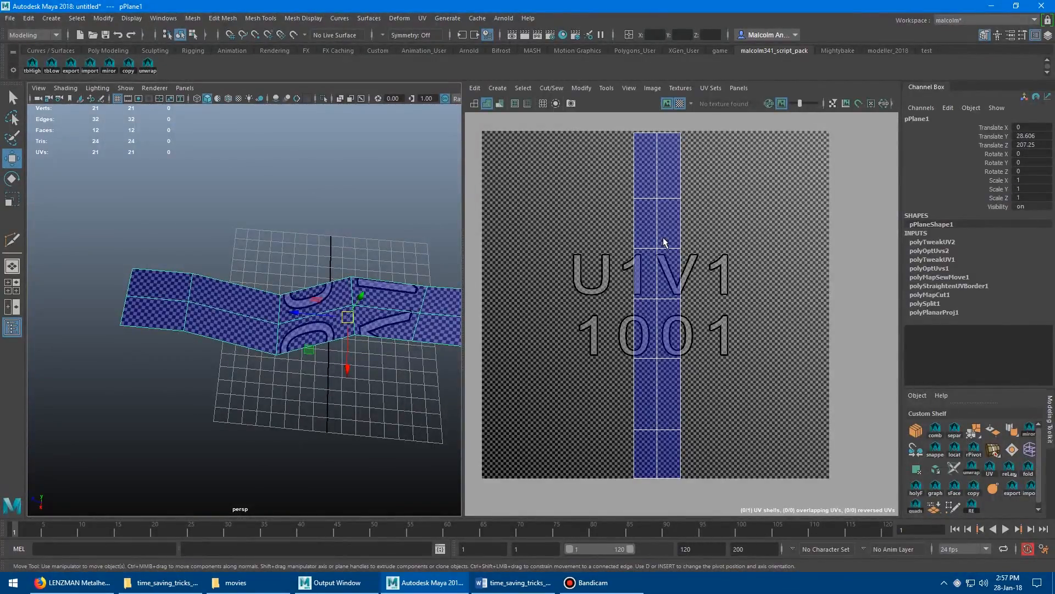
{"action": "left_click", "coordinate": [663, 242]}
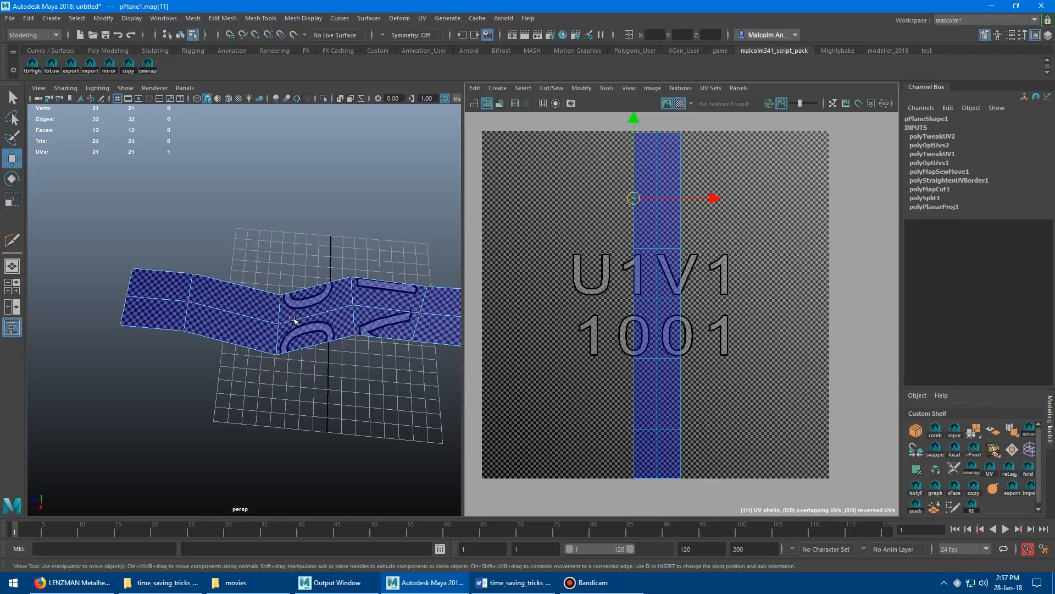
{"action": "left_click_drag", "start_coordinate": [293, 319], "coordinate": [286, 304]}
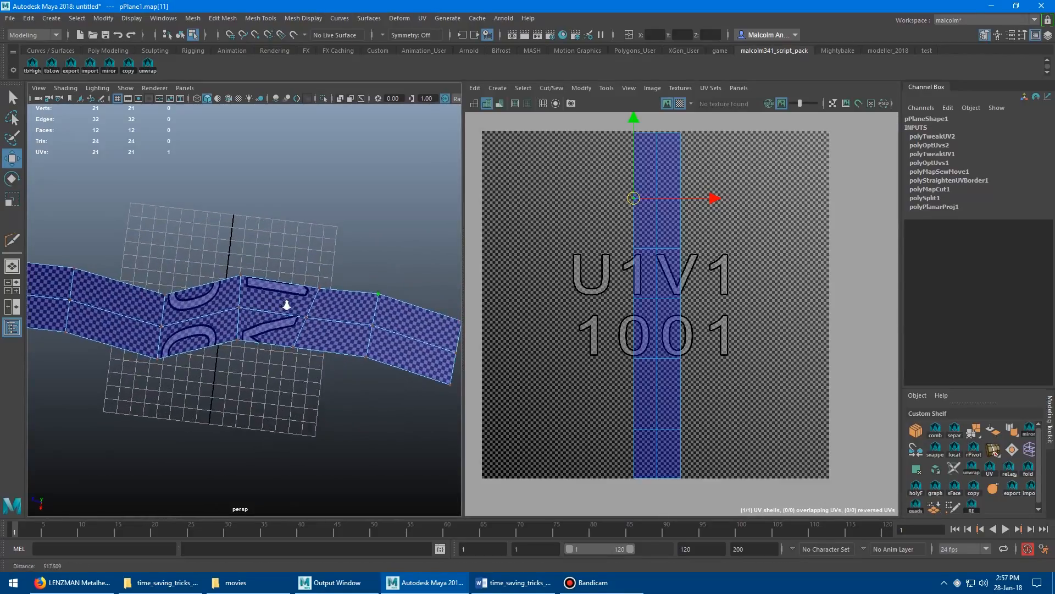
{"action": "left_click_drag", "start_coordinate": [286, 303], "coordinate": [323, 299]}
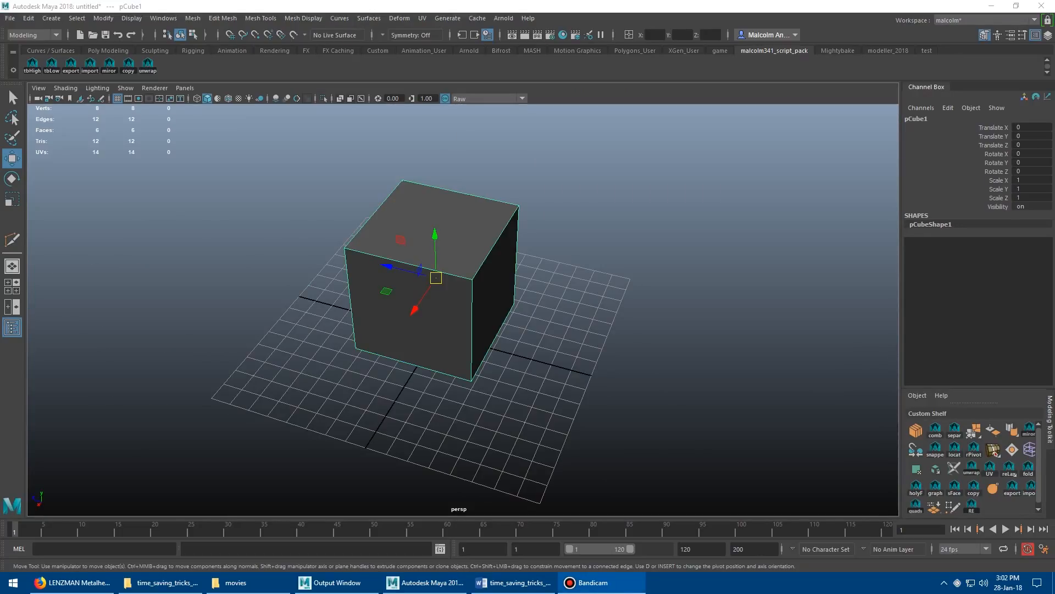
{"action": "mouse_move", "coordinate": [328, 215]}
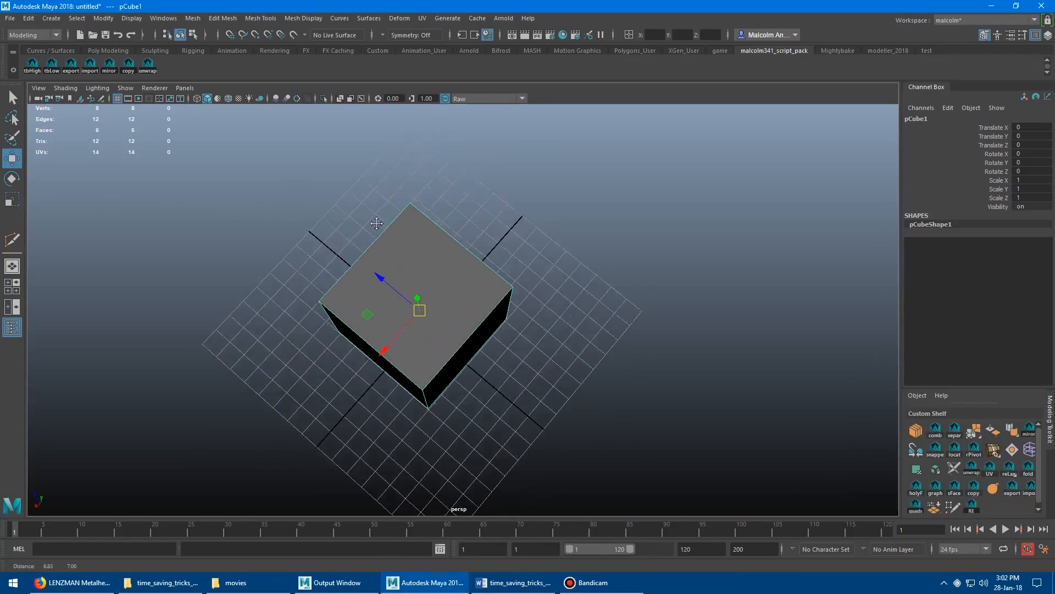
- Orbit pCube1 to look straight down on its top face
{"action": "left_click_drag", "start_coordinate": [377, 223], "coordinate": [424, 216]}
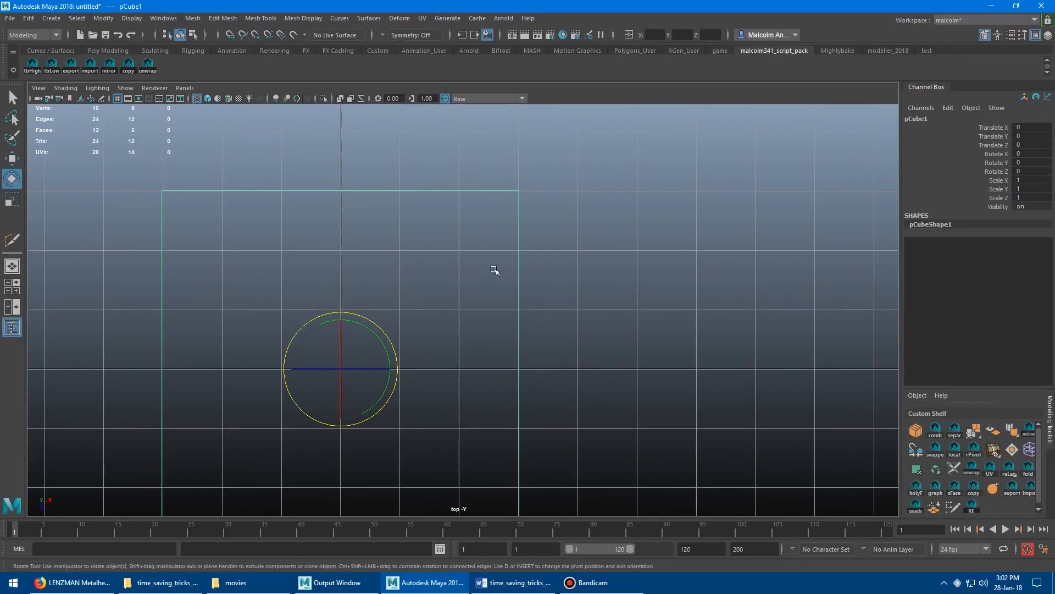
- Rotate the cube about 0.161 degrees around its Y axis with the manipulator ring
{"action": "left_click_drag", "start_coordinate": [494, 270], "coordinate": [546, 249]}
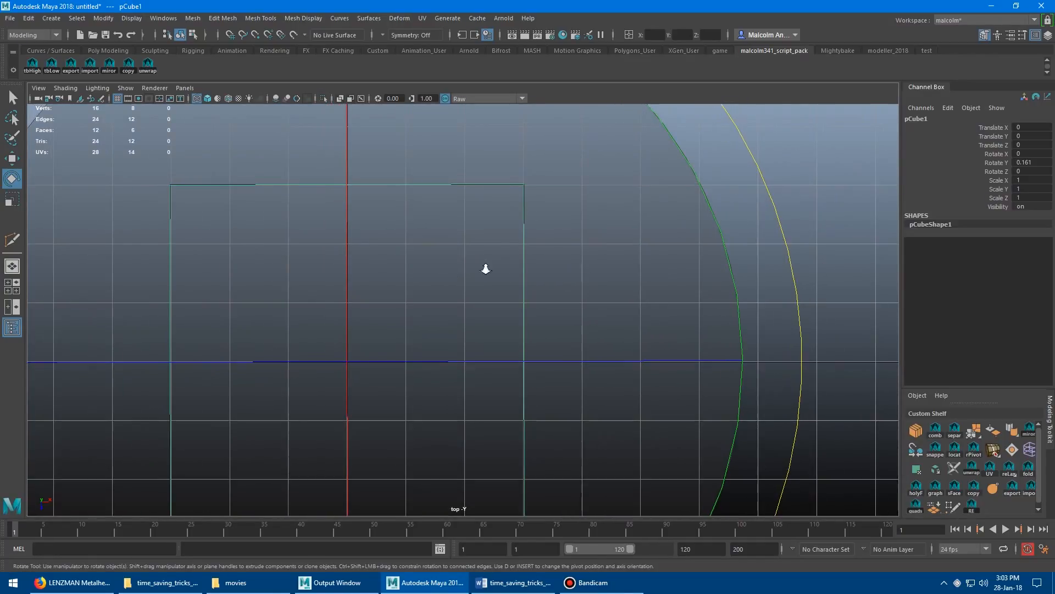
- Rotate the cube back the other way and fine-tune its Y rotation
{"action": "left_click_drag", "start_coordinate": [485, 268], "coordinate": [378, 248]}
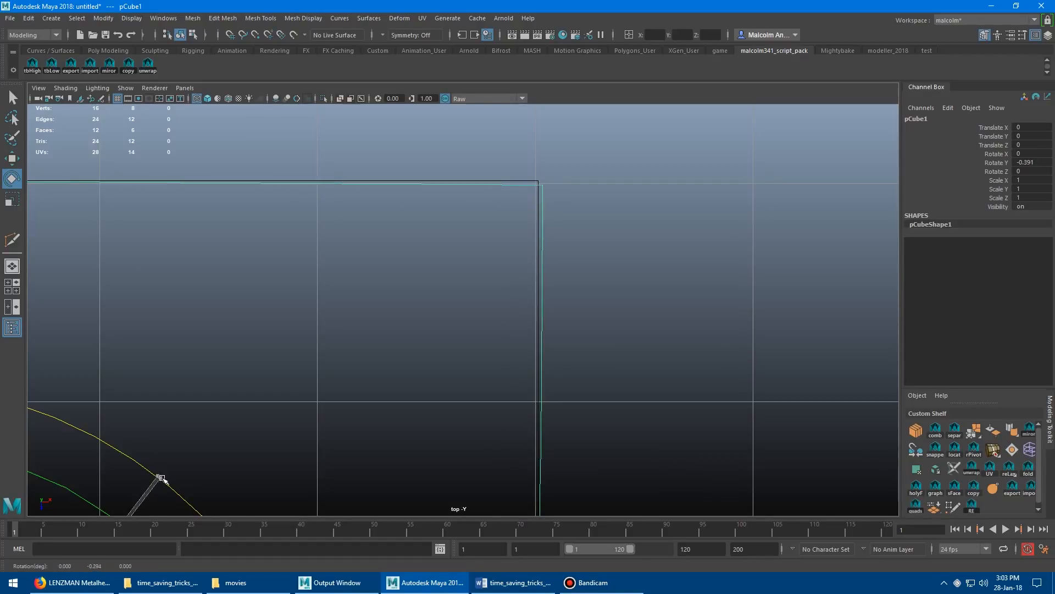
{"action": "left_click_drag", "start_coordinate": [162, 478], "coordinate": [149, 472]}
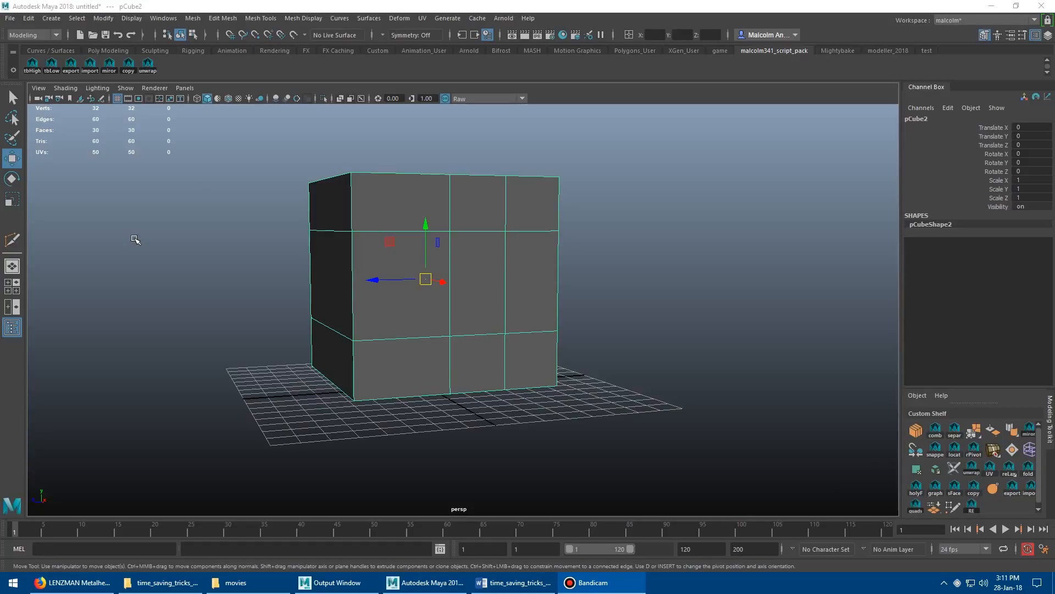
{"action": "mouse_move", "coordinate": [269, 114]}
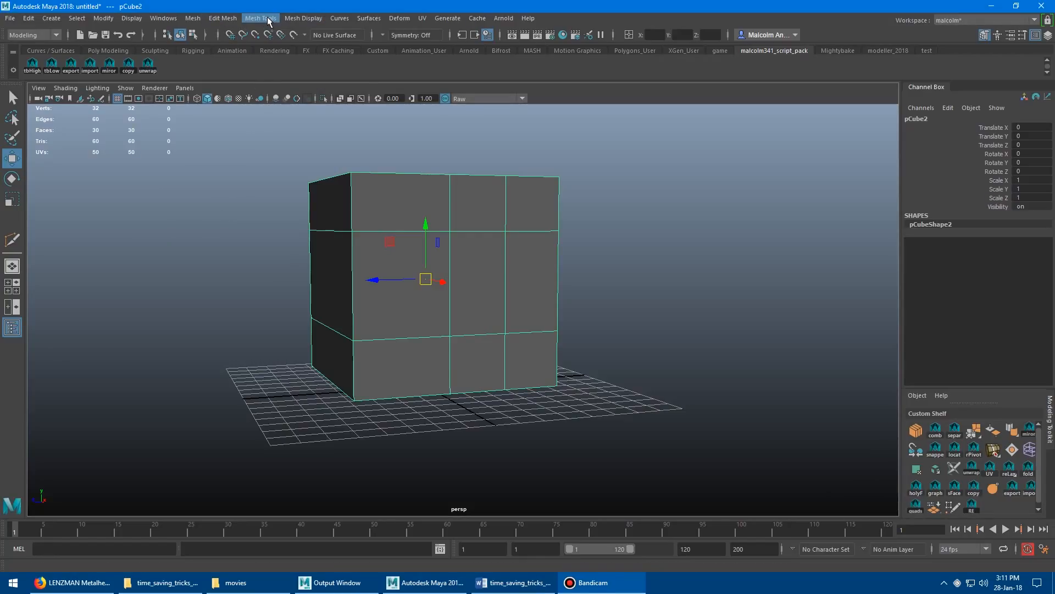
- Start Multi-Cut and try cut points on the cube's front, lower-left and centre faces
{"action": "left_click", "coordinate": [259, 18]}
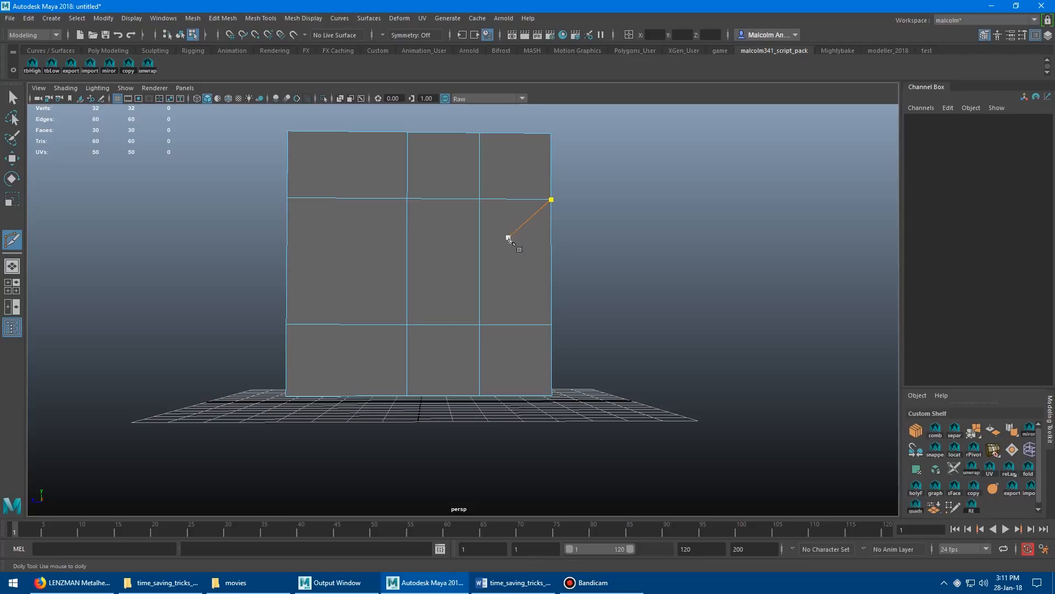
{"action": "left_click", "coordinate": [513, 263]}
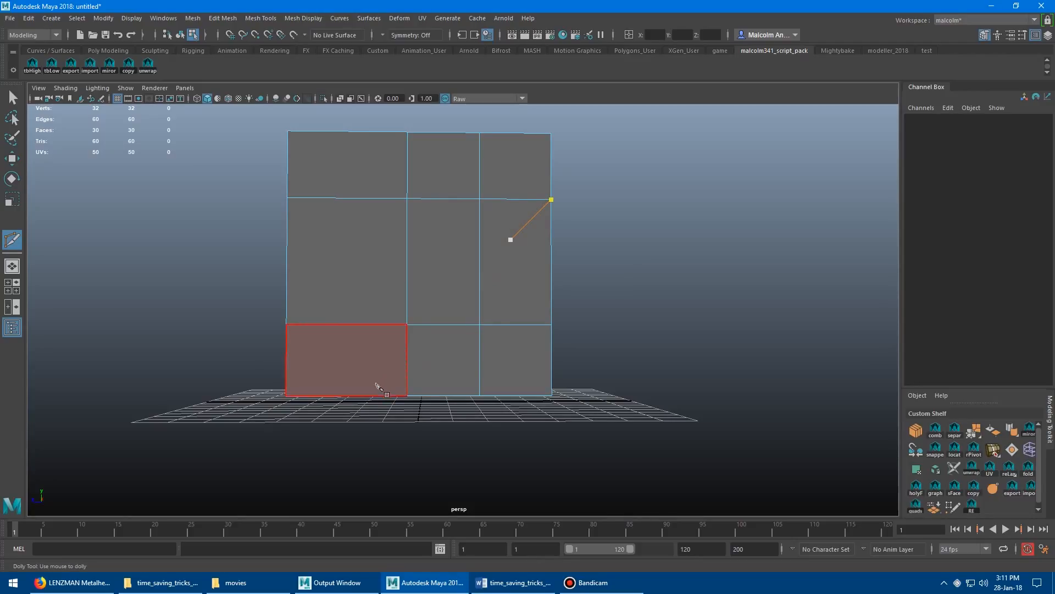
{"action": "left_click", "coordinate": [442, 262]}
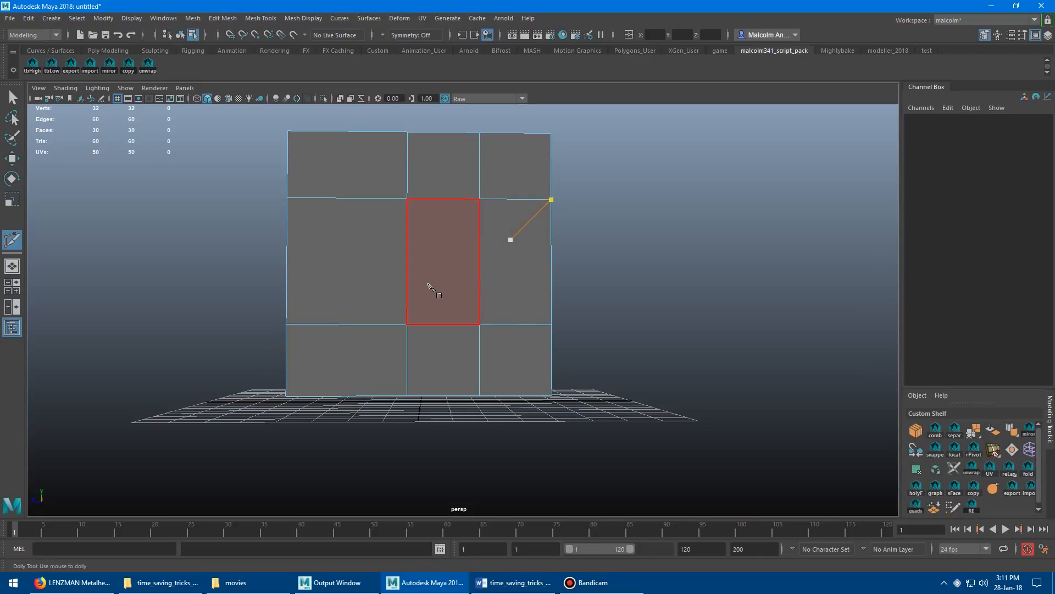
{"action": "left_click", "coordinate": [495, 269]}
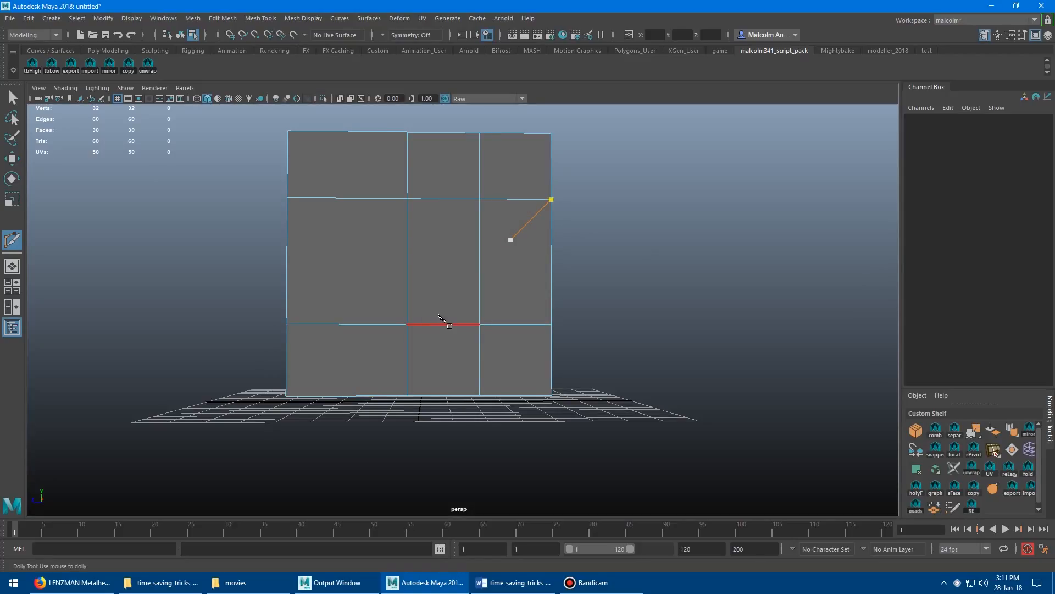
{"action": "left_click_drag", "start_coordinate": [441, 317], "coordinate": [403, 272]}
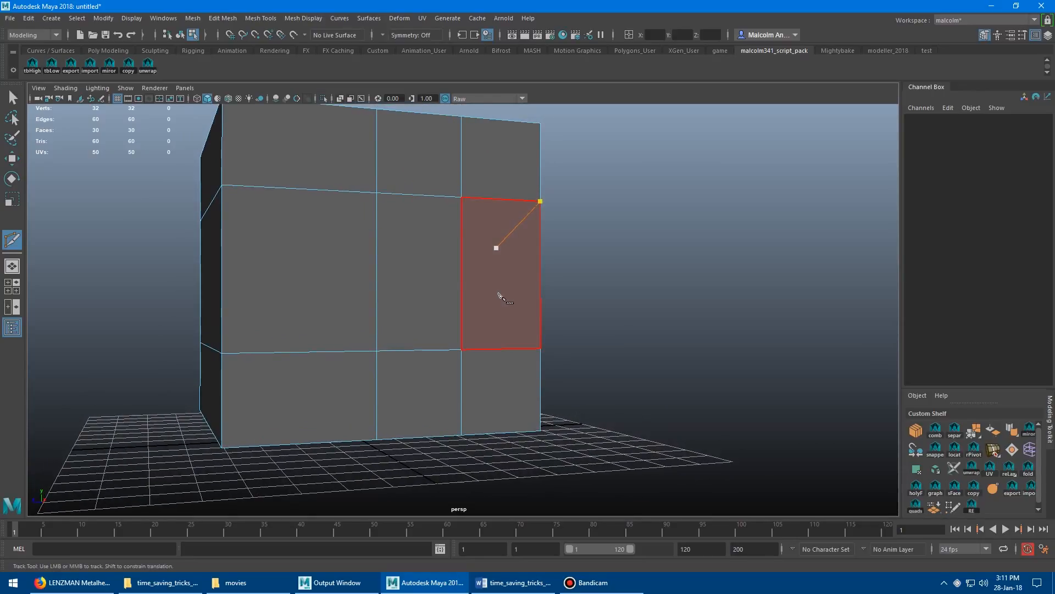
{"action": "mouse_move", "coordinate": [499, 263]}
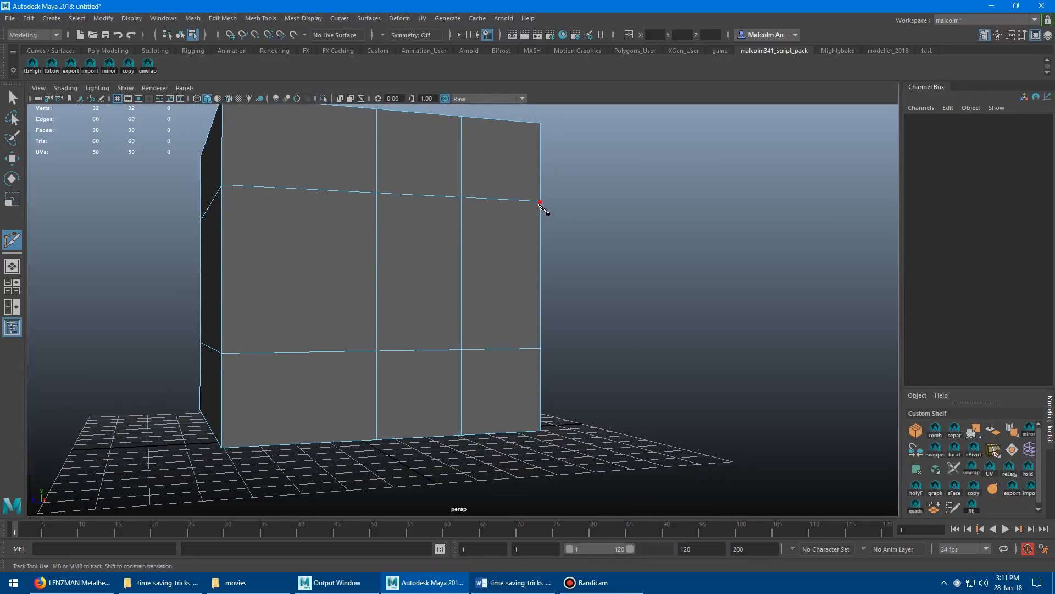
- Slice a diagonal edge from the top-right corner down to the cube face's bottom edge
{"action": "left_click", "coordinate": [500, 276]}
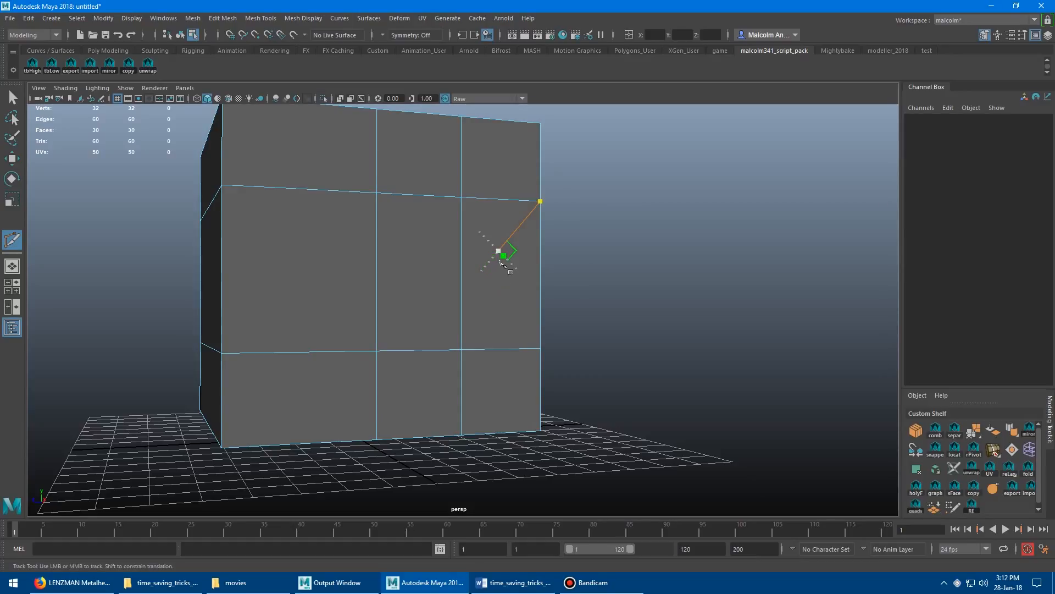
{"action": "left_click_drag", "start_coordinate": [504, 254], "coordinate": [473, 282]}
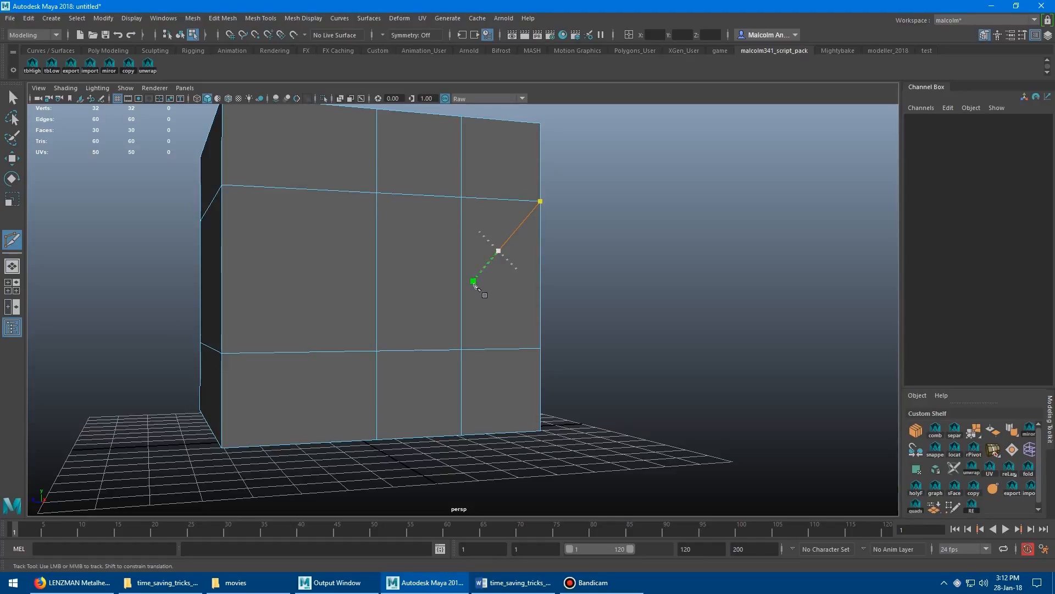
{"action": "left_click_drag", "start_coordinate": [472, 281], "coordinate": [413, 350]}
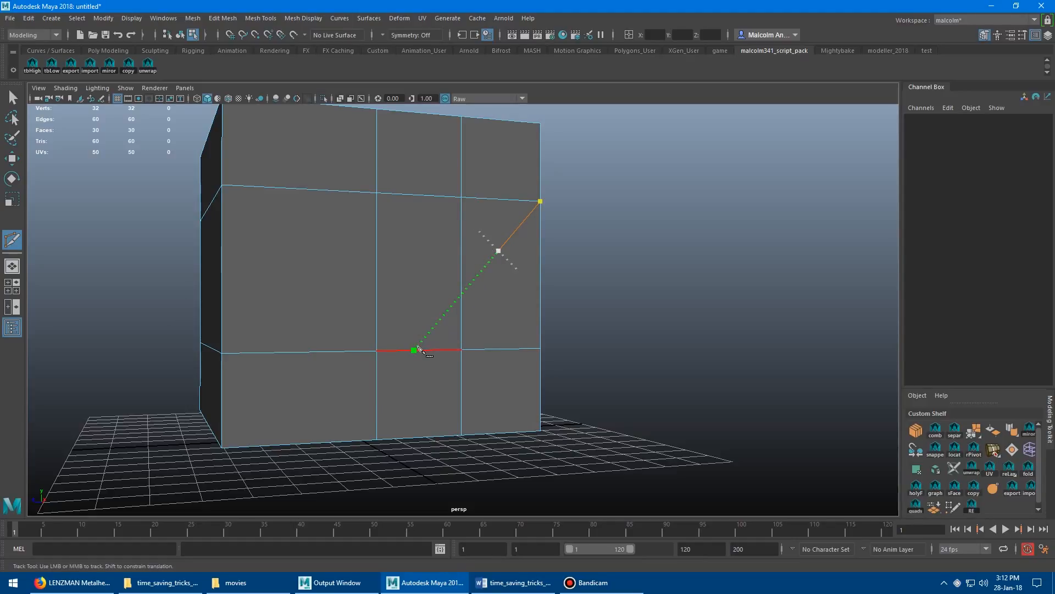
{"action": "left_click_drag", "start_coordinate": [410, 350], "coordinate": [364, 409]}
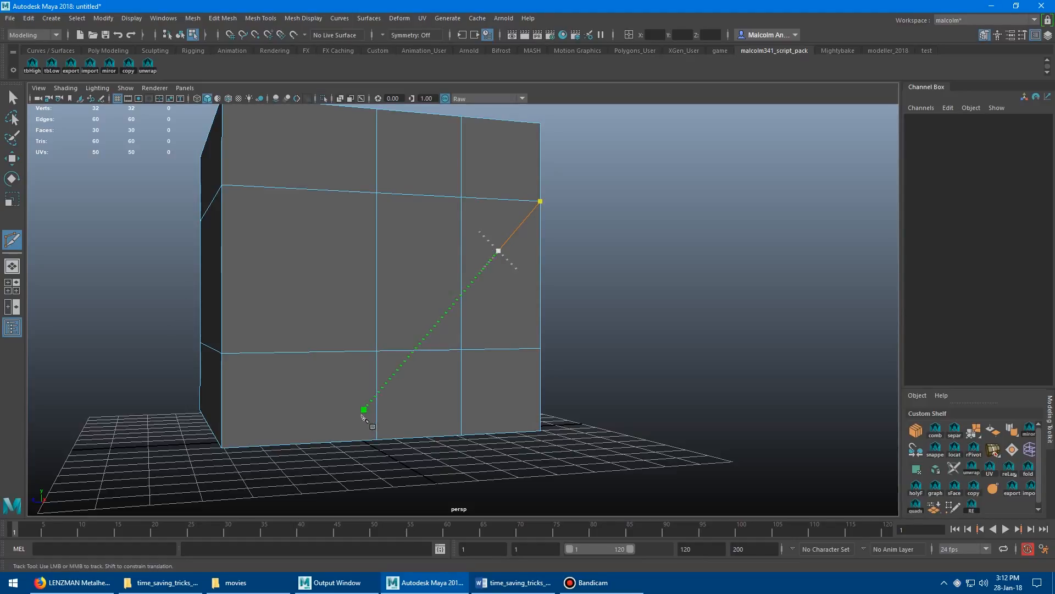
{"action": "left_click_drag", "start_coordinate": [364, 409], "coordinate": [336, 442]}
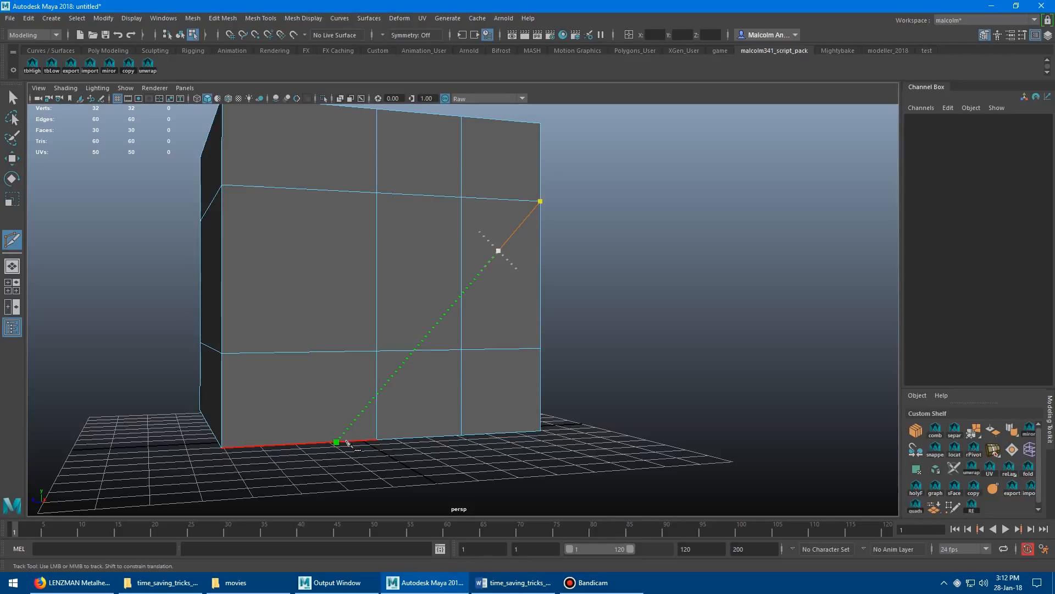
{"action": "left_click_drag", "start_coordinate": [336, 443], "coordinate": [498, 260]}
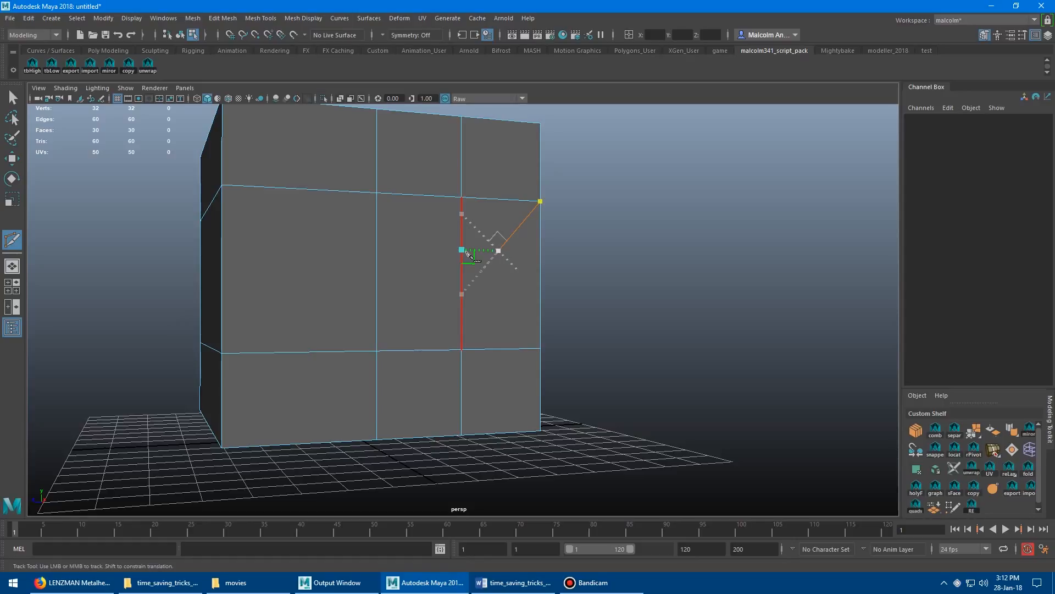
{"action": "left_click_drag", "start_coordinate": [468, 251], "coordinate": [447, 308]}
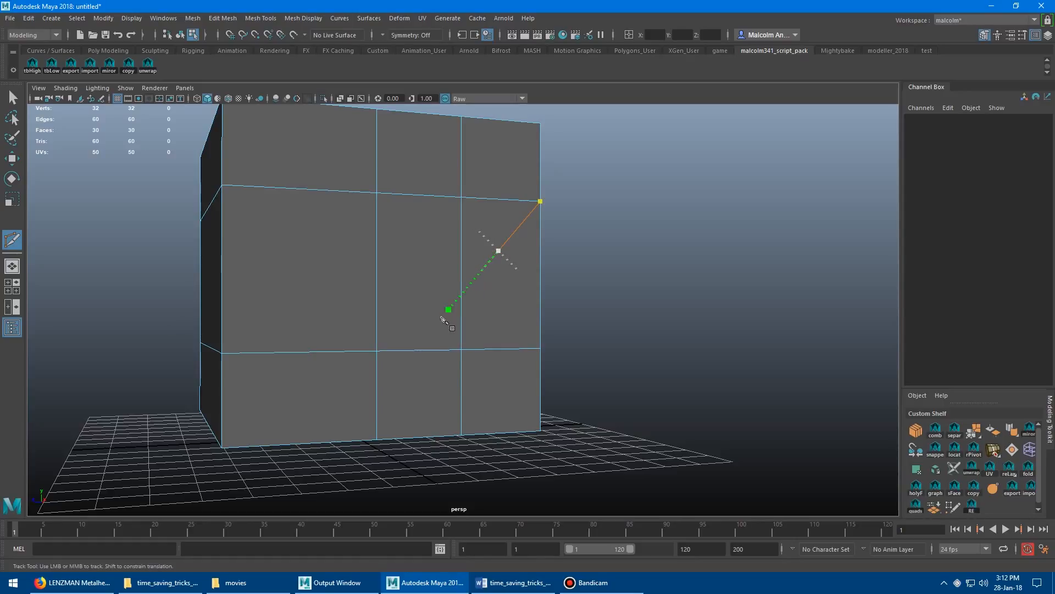
{"action": "left_click_drag", "start_coordinate": [448, 310], "coordinate": [336, 442]}
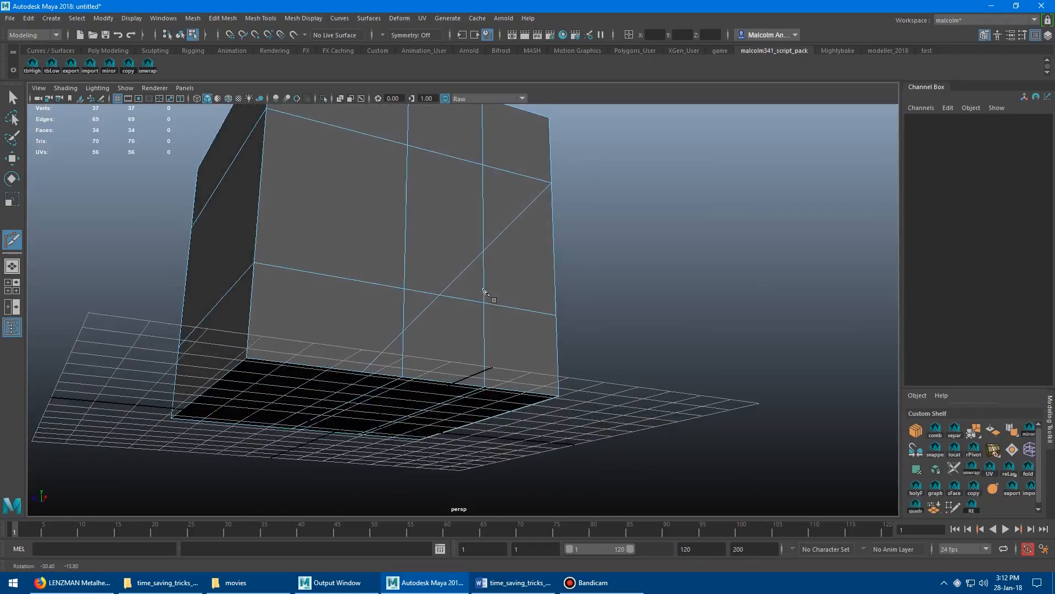
- Start a Multi-Cut on a vertical edge and run a straight horizontal cut point across the face to the diagonal edge
{"action": "left_click_drag", "start_coordinate": [485, 293], "coordinate": [403, 313]}
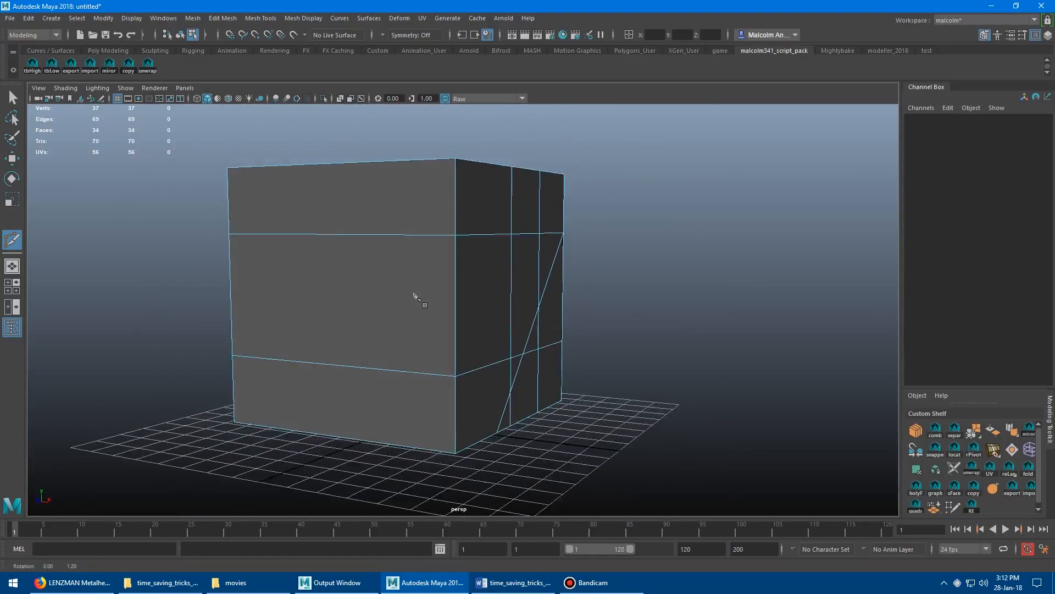
{"action": "left_click_drag", "start_coordinate": [414, 299], "coordinate": [415, 322]}
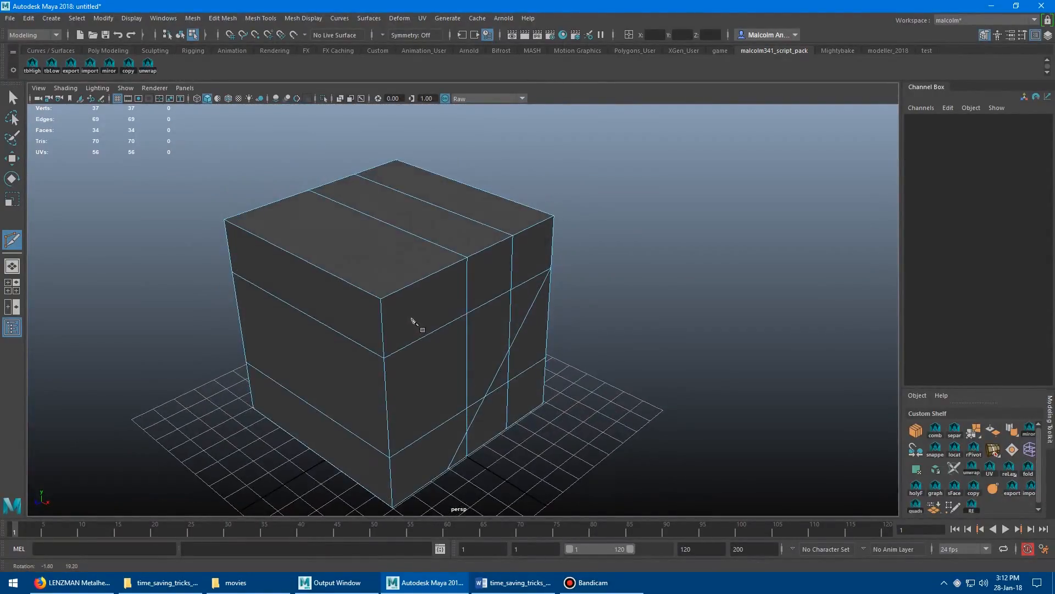
{"action": "left_click_drag", "start_coordinate": [414, 322], "coordinate": [485, 275]}
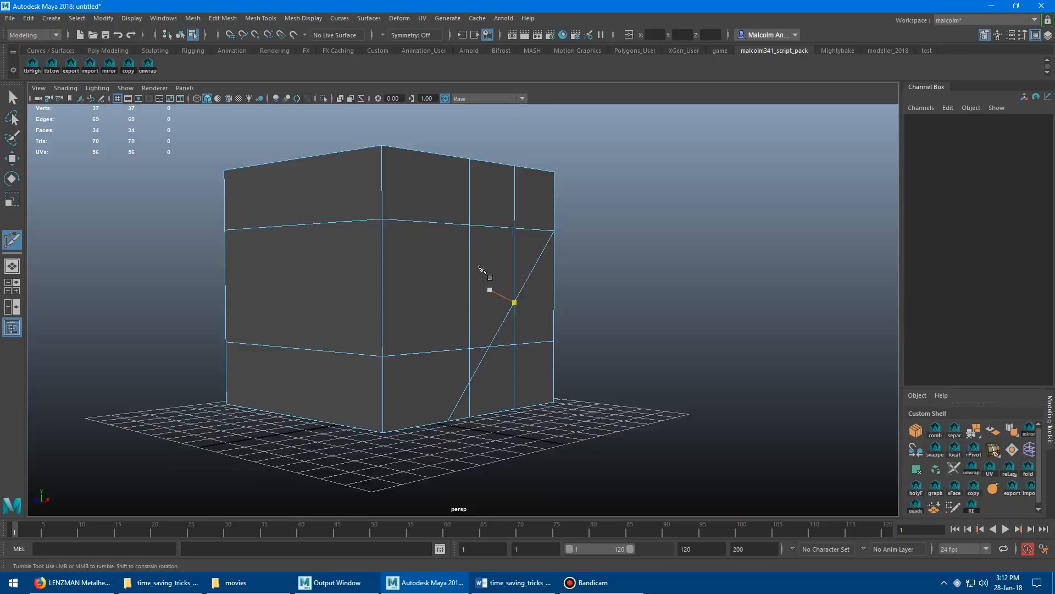
{"action": "left_click_drag", "start_coordinate": [481, 270], "coordinate": [373, 270]}
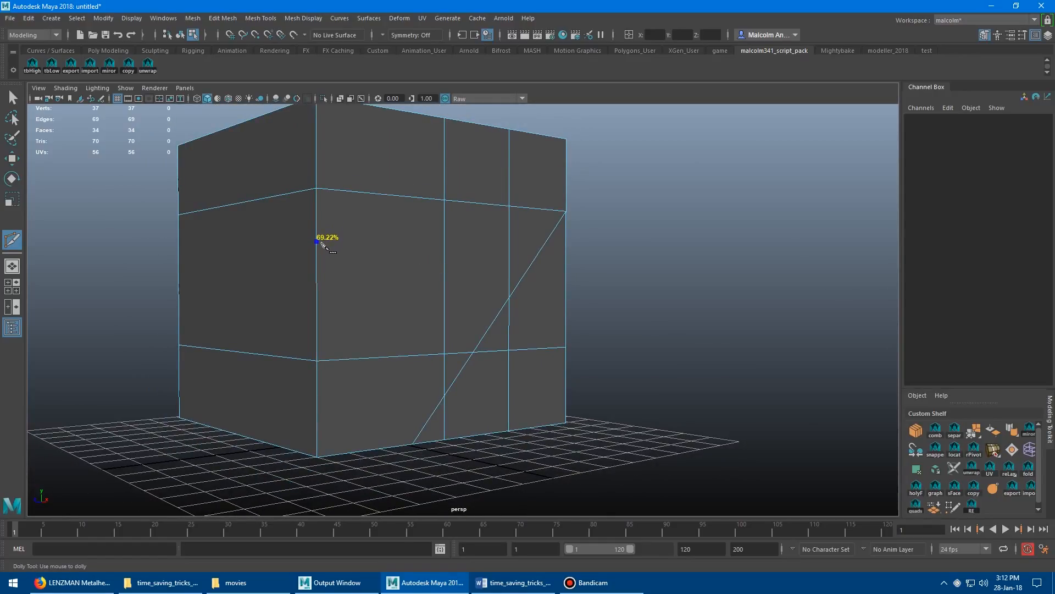
{"action": "left_click", "coordinate": [387, 276]}
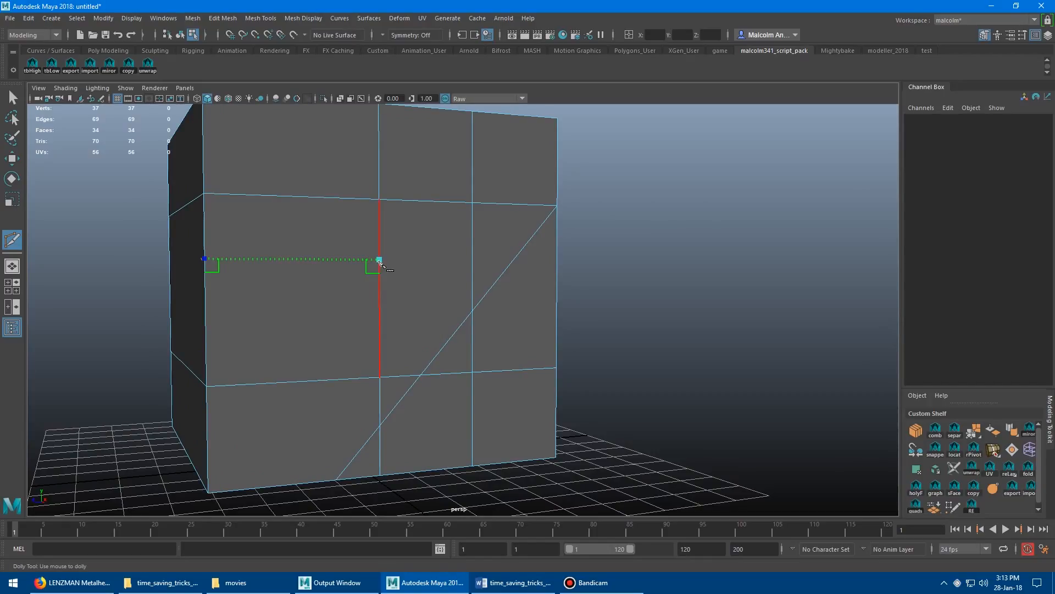
{"action": "left_click_drag", "start_coordinate": [379, 261], "coordinate": [460, 262]}
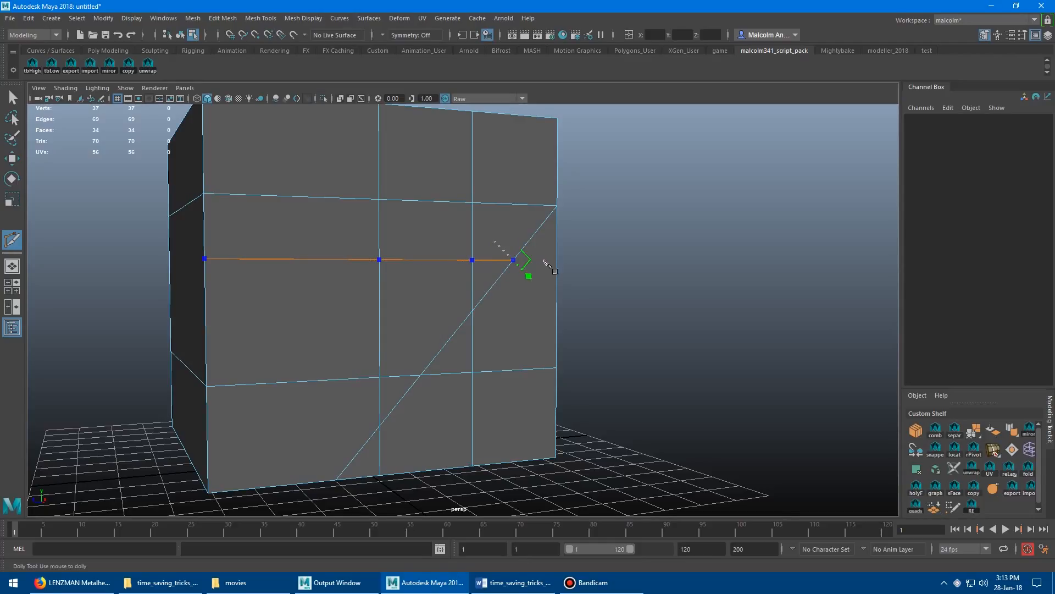
{"action": "left_click", "coordinate": [525, 283]}
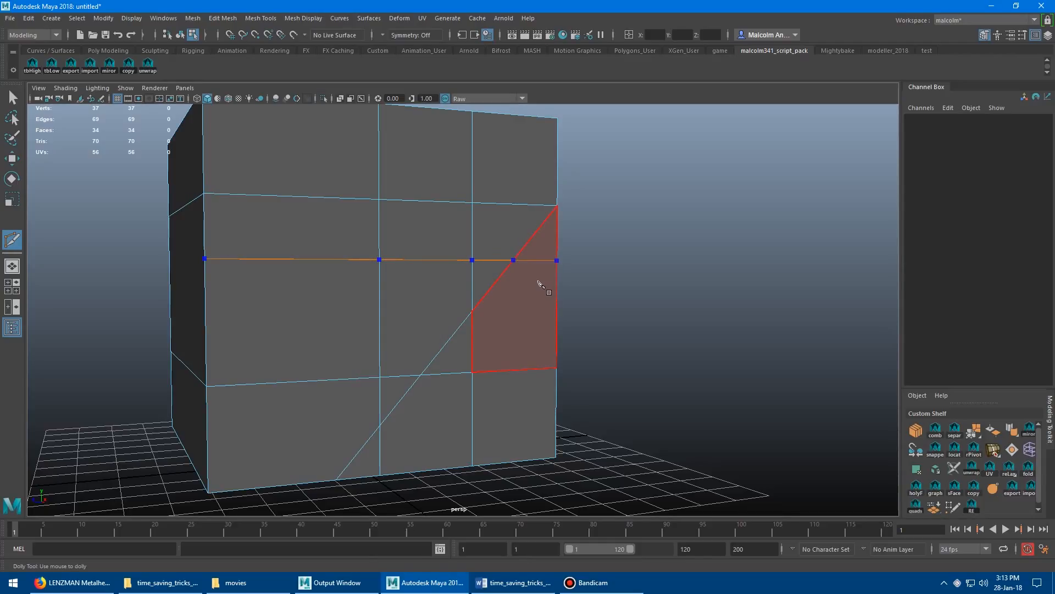
- Orbit around the corner to follow the cut path onto the cube's remaining side faces
{"action": "left_click_drag", "start_coordinate": [538, 282], "coordinate": [390, 280]}
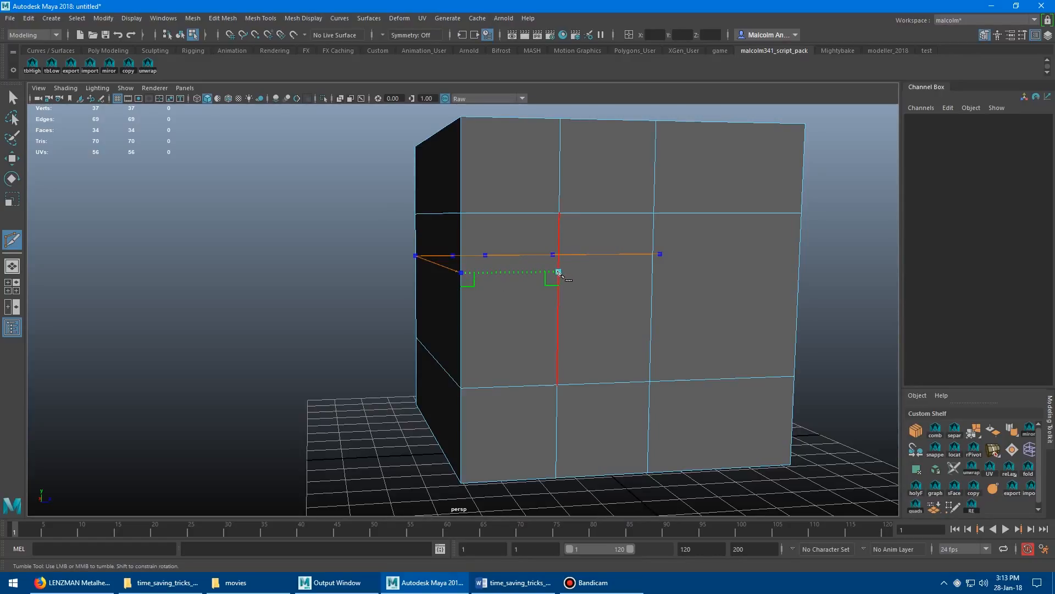
{"action": "left_click_drag", "start_coordinate": [559, 272], "coordinate": [771, 269]}
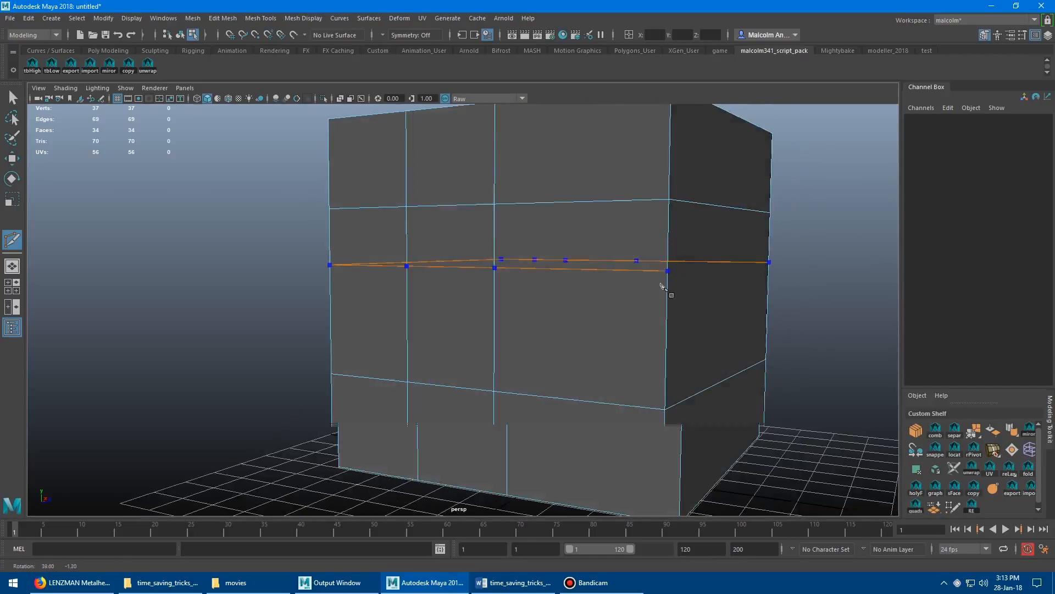
{"action": "left_click_drag", "start_coordinate": [663, 286], "coordinate": [612, 299]}
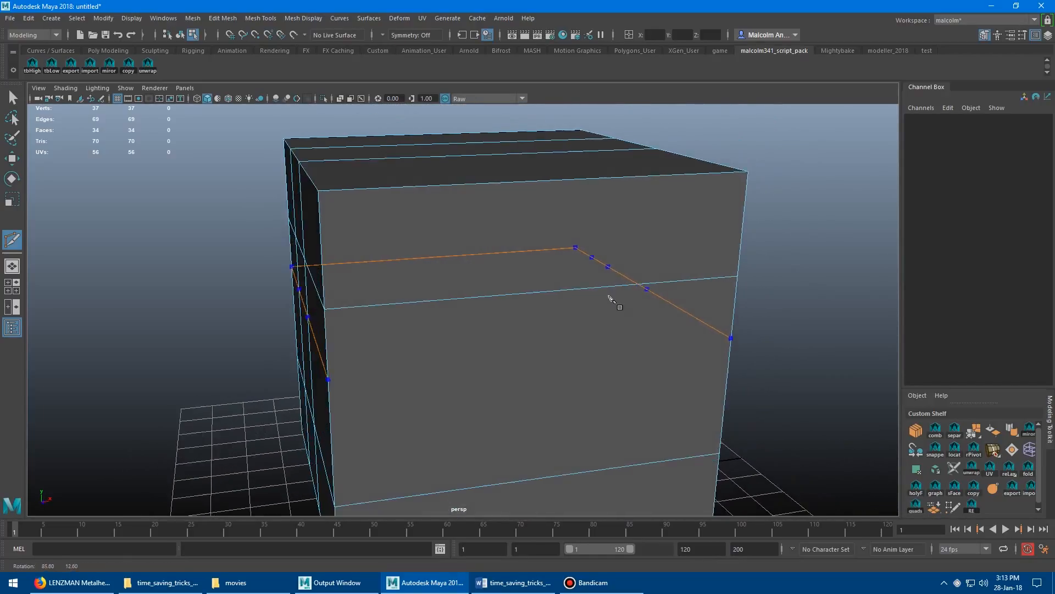
- Commit the wrap-around cut as real edges and begin a new cut from the side edge
{"action": "left_click", "coordinate": [388, 323]}
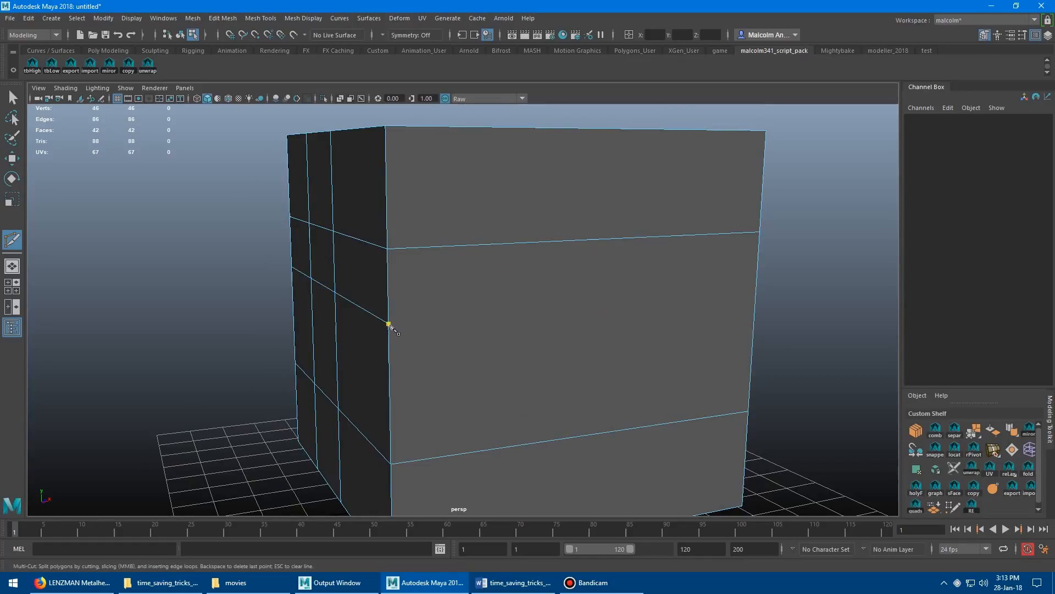
{"action": "left_click", "coordinate": [755, 293]}
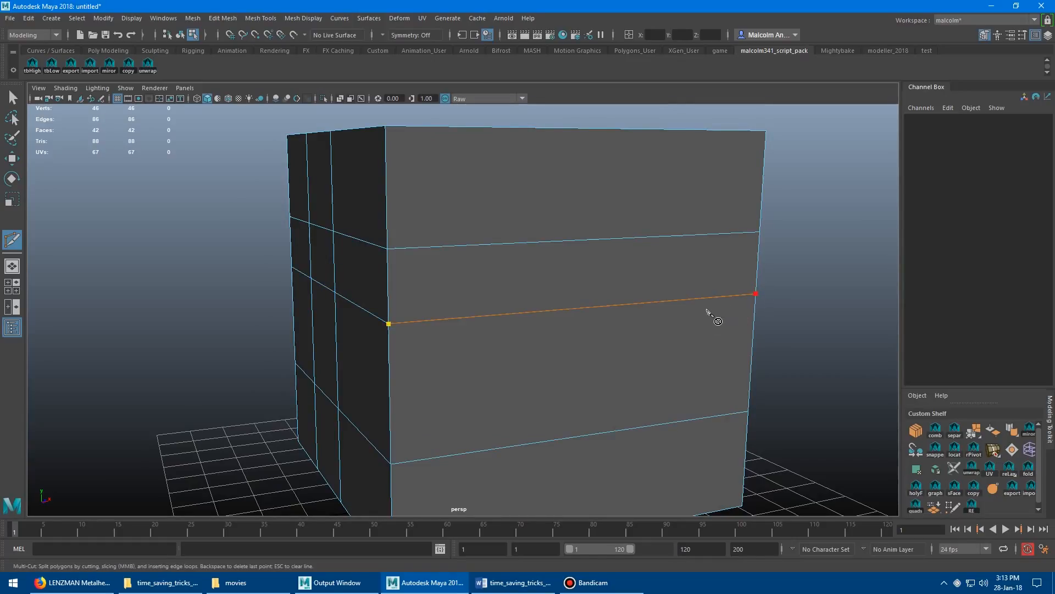
{"action": "left_click_drag", "start_coordinate": [707, 316], "coordinate": [364, 279]}
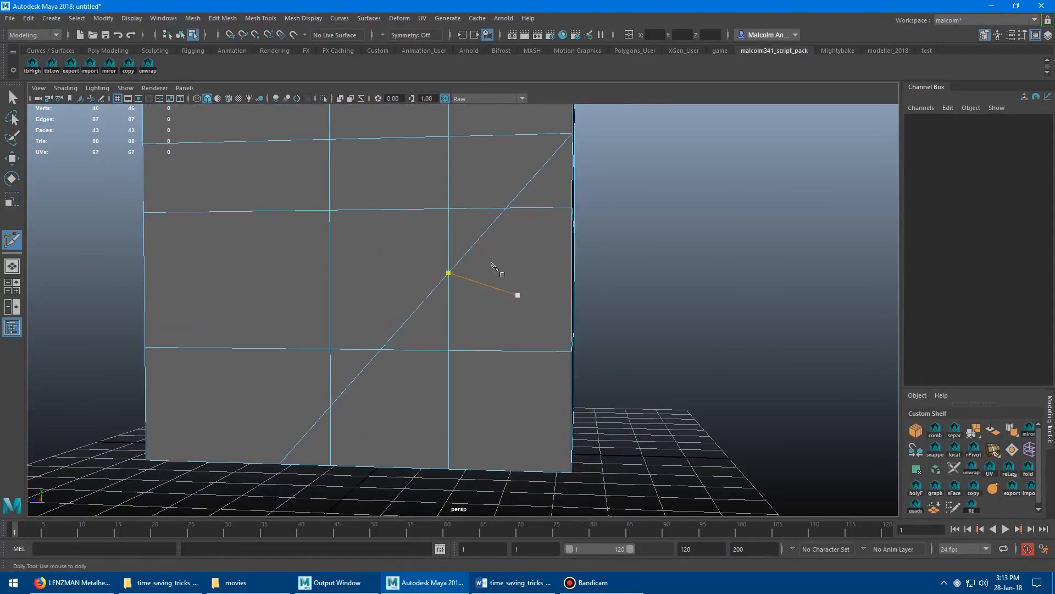
{"action": "left_click_drag", "start_coordinate": [491, 266], "coordinate": [353, 251]}
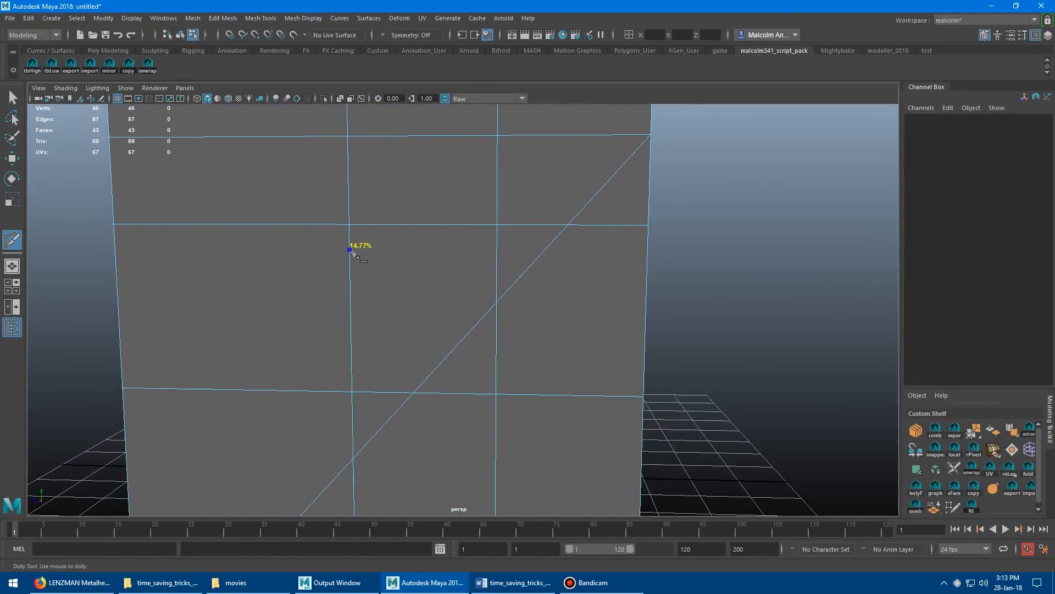
- Shift-snap a right-angle cut from the vertical edge straight across to end on the diagonal edge
{"action": "left_click_drag", "start_coordinate": [349, 253], "coordinate": [443, 253]}
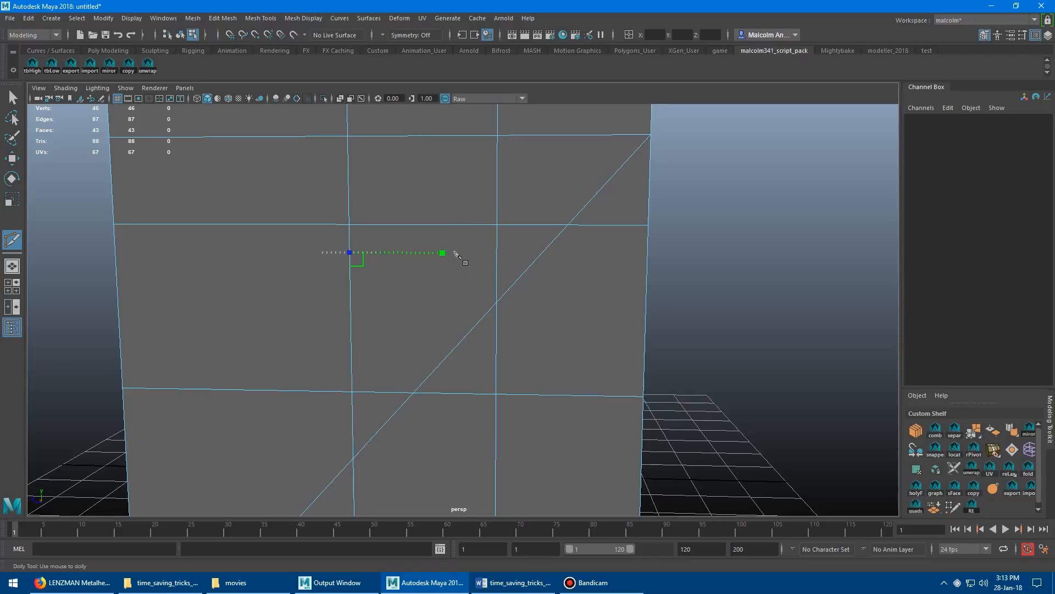
{"action": "left_click_drag", "start_coordinate": [444, 253], "coordinate": [521, 252]}
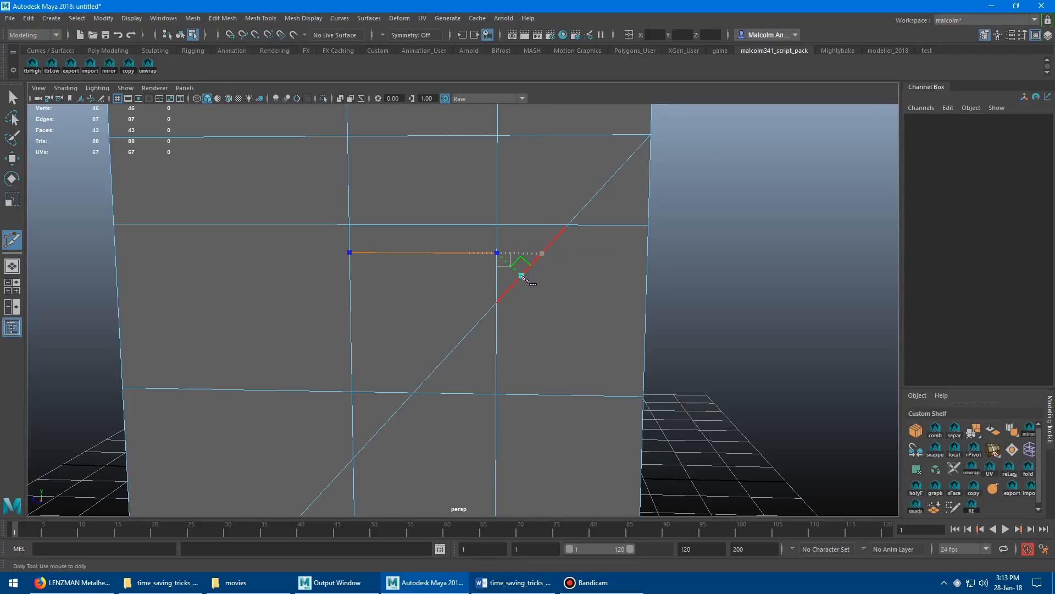
{"action": "mouse_move", "coordinate": [521, 279]}
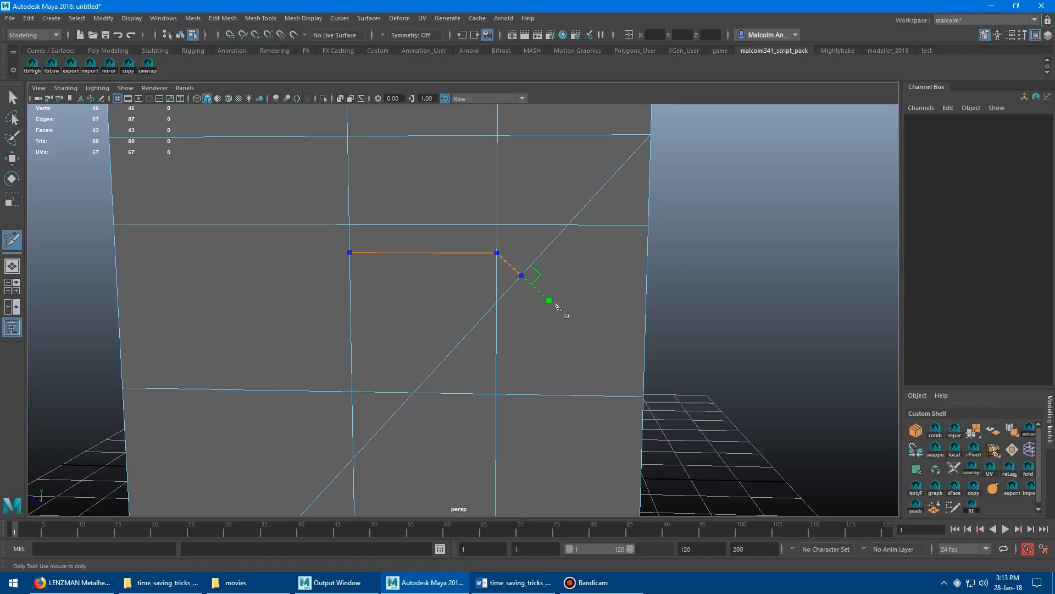
{"action": "left_click", "coordinate": [549, 300]}
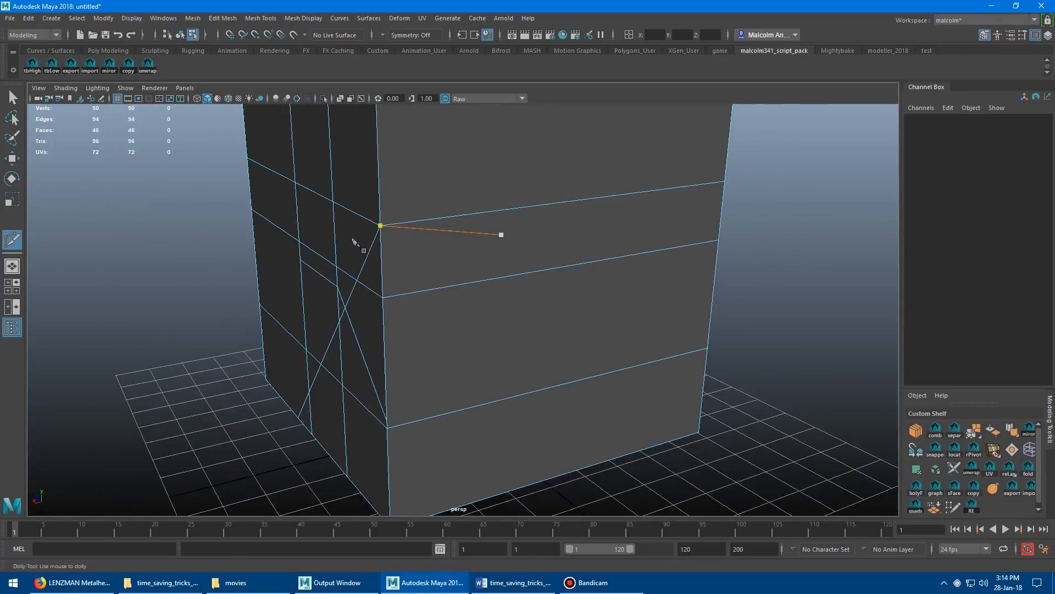
{"action": "left_click_drag", "start_coordinate": [356, 241], "coordinate": [464, 165]}
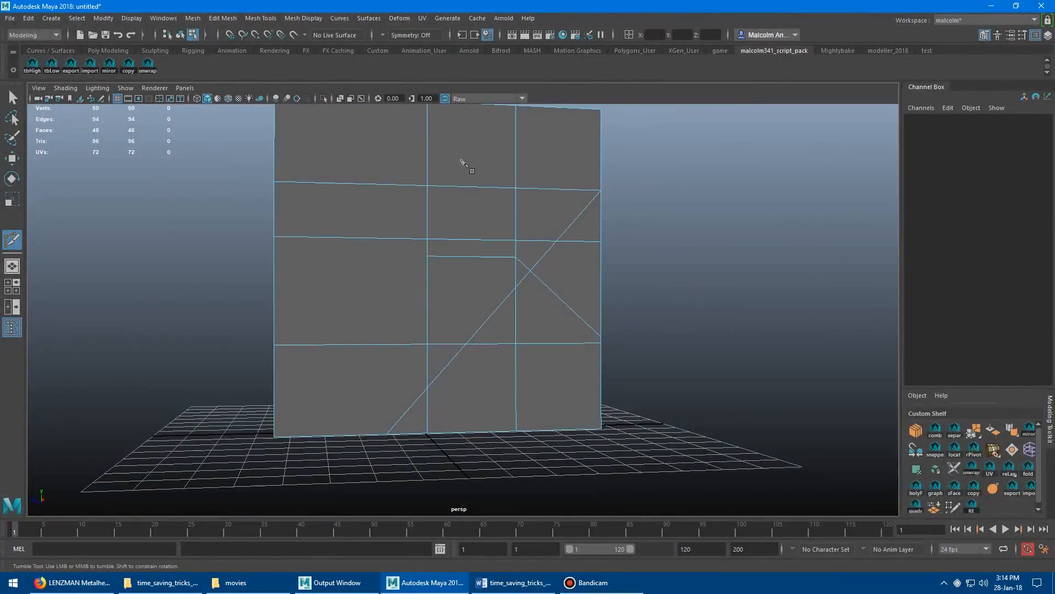
{"action": "left_click_drag", "start_coordinate": [464, 164], "coordinate": [434, 226]}
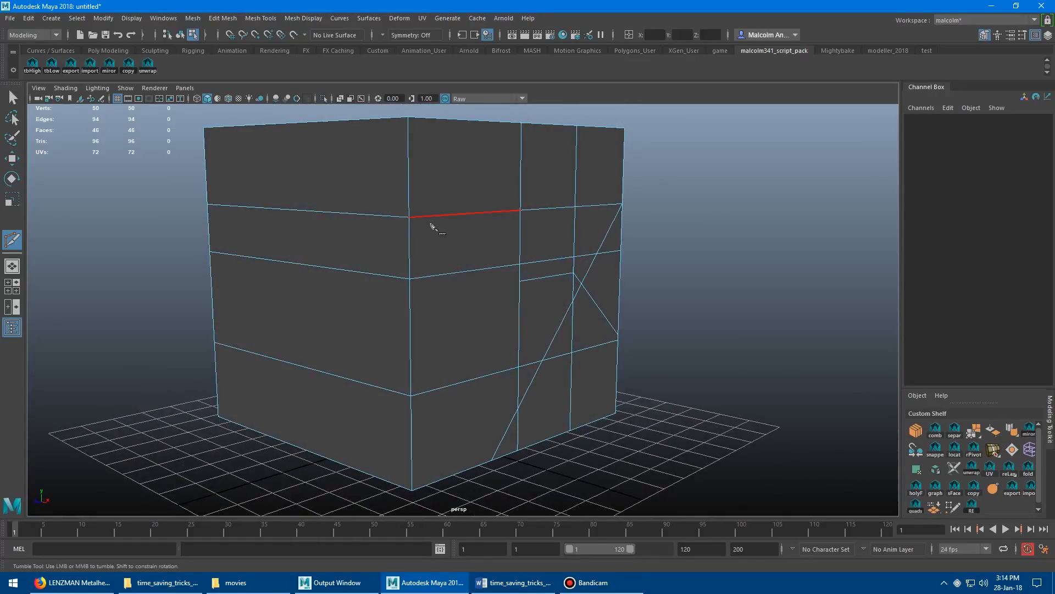